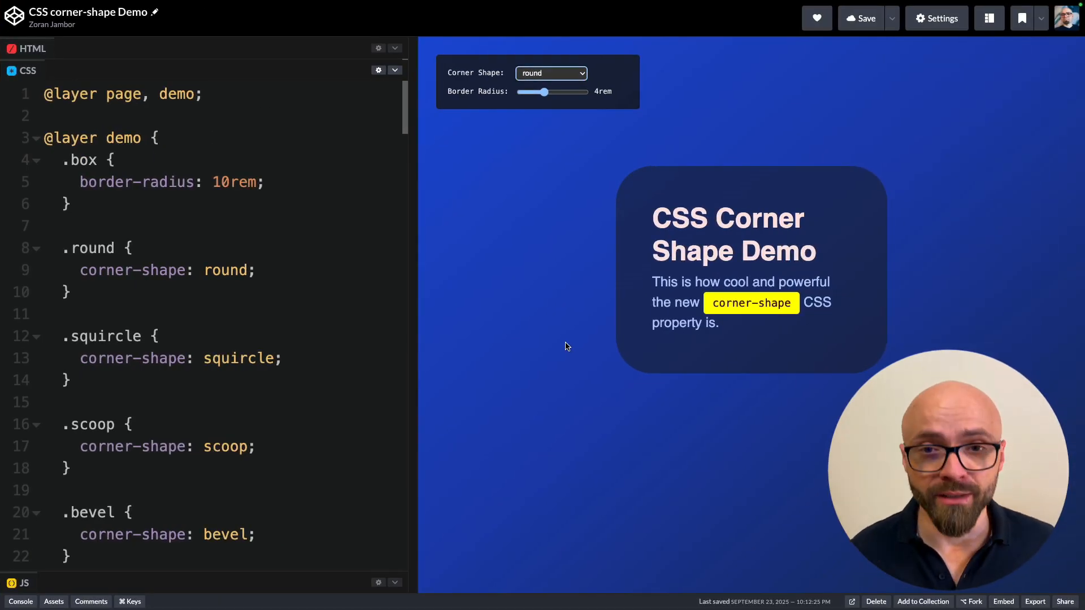
{"action": "mouse_move", "coordinate": [590, 296]}
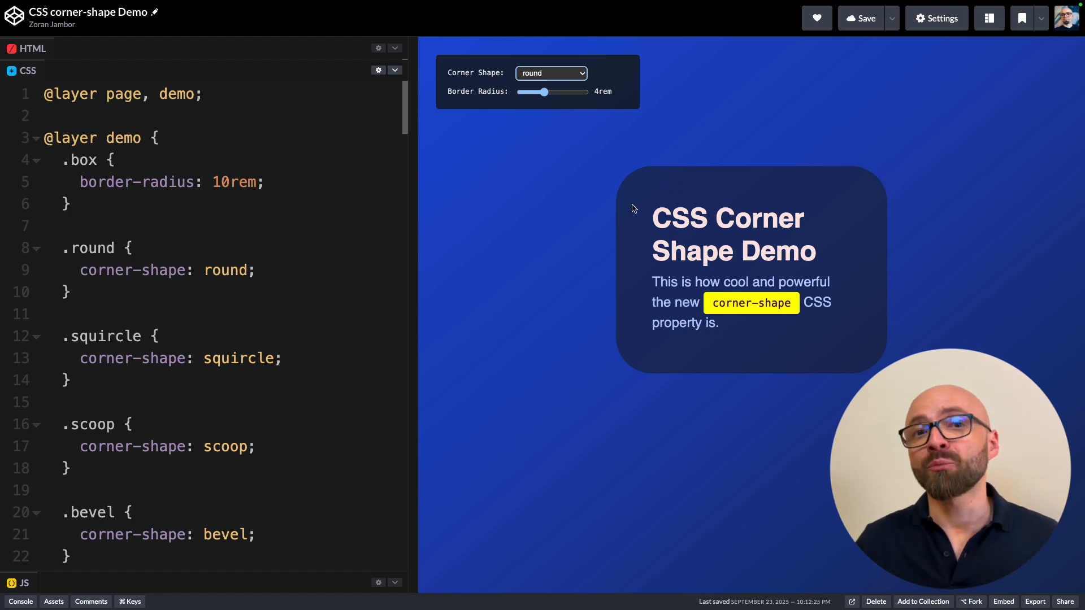
{"action": "mouse_move", "coordinate": [621, 189]}
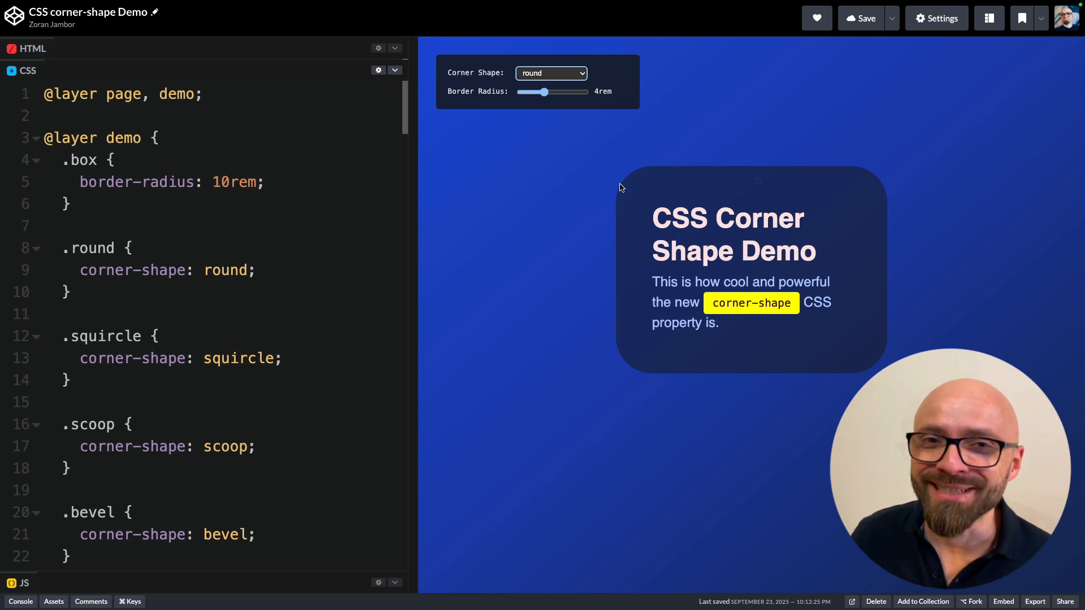
{"action": "mouse_move", "coordinate": [751, 378]}
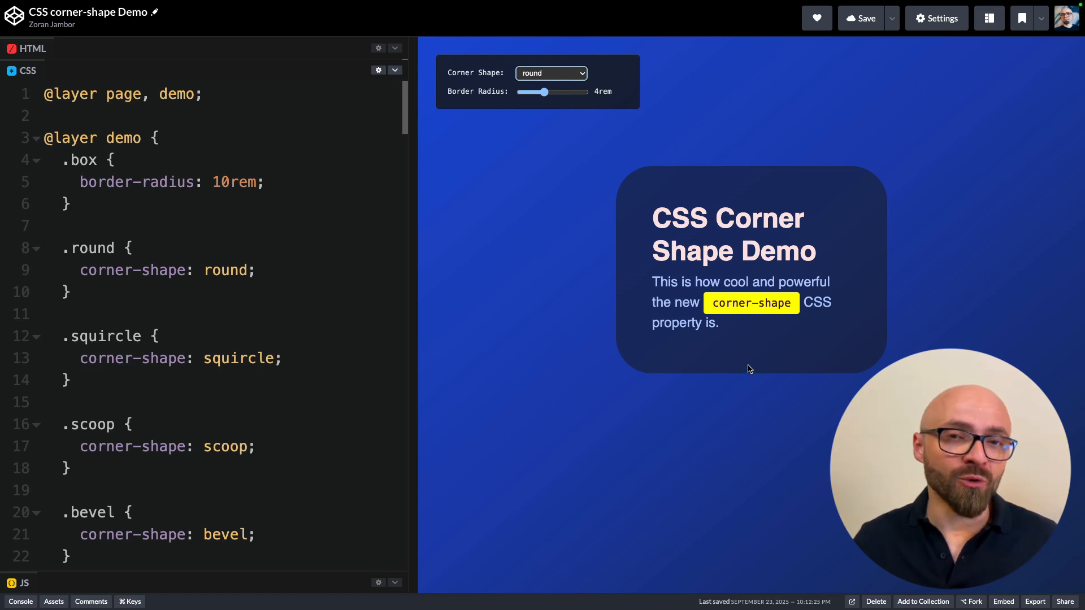
- Switch the demo box to squircle corners and raise its border radius to 11rem
{"action": "left_click", "coordinate": [550, 72]}
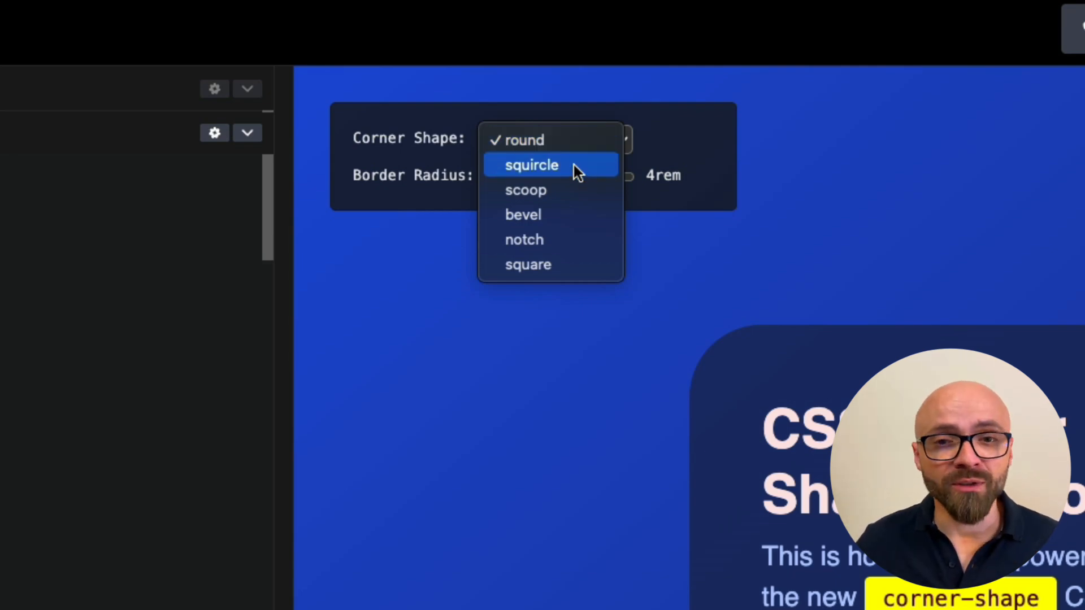
{"action": "left_click", "coordinate": [531, 165]}
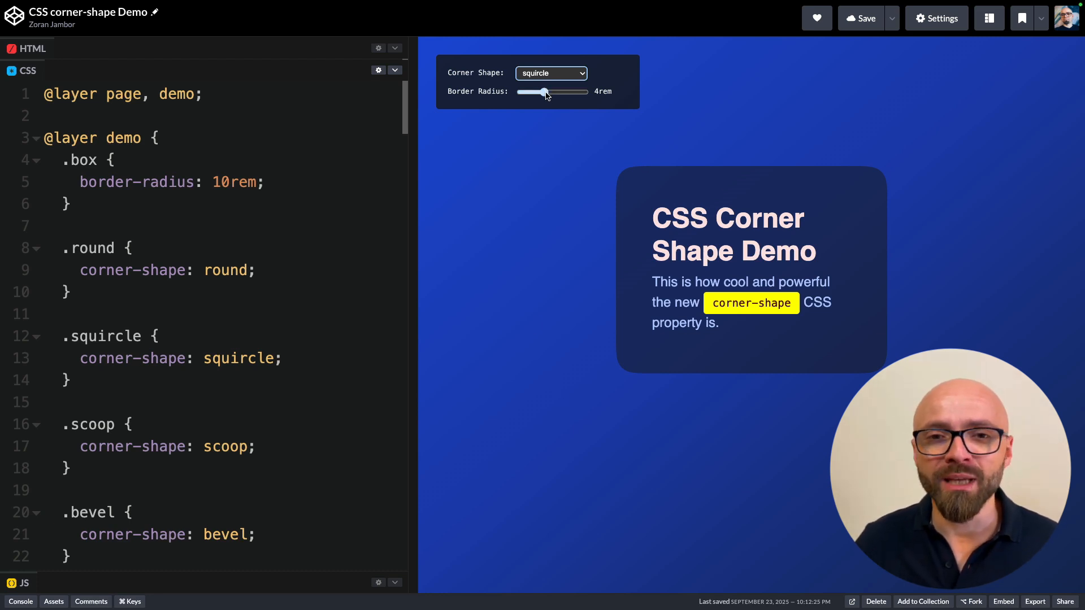
{"action": "left_click_drag", "start_coordinate": [543, 91], "coordinate": [585, 92]}
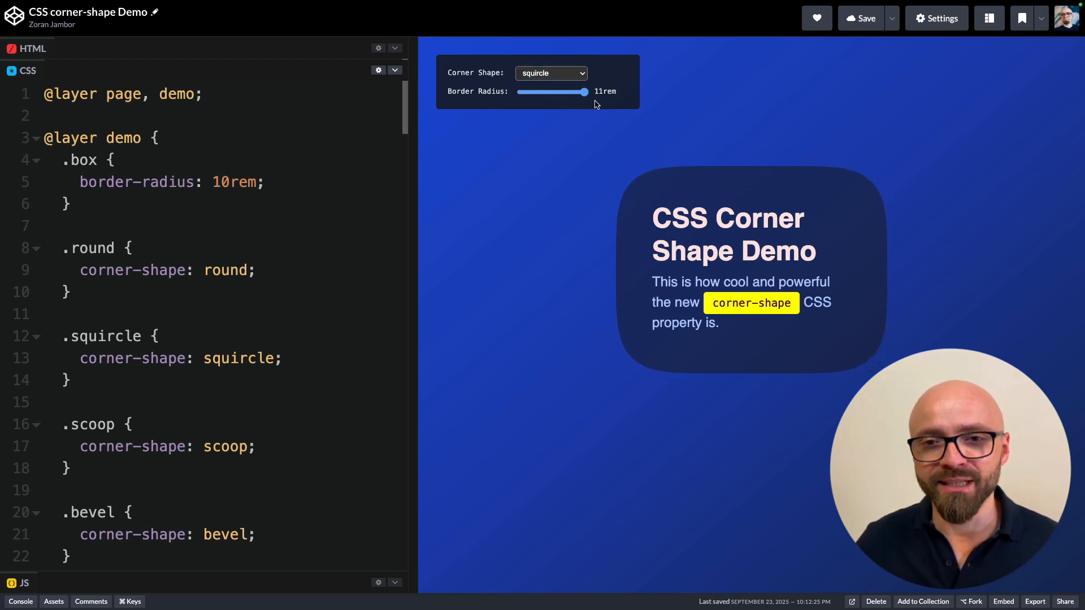
{"action": "mouse_move", "coordinate": [593, 107]}
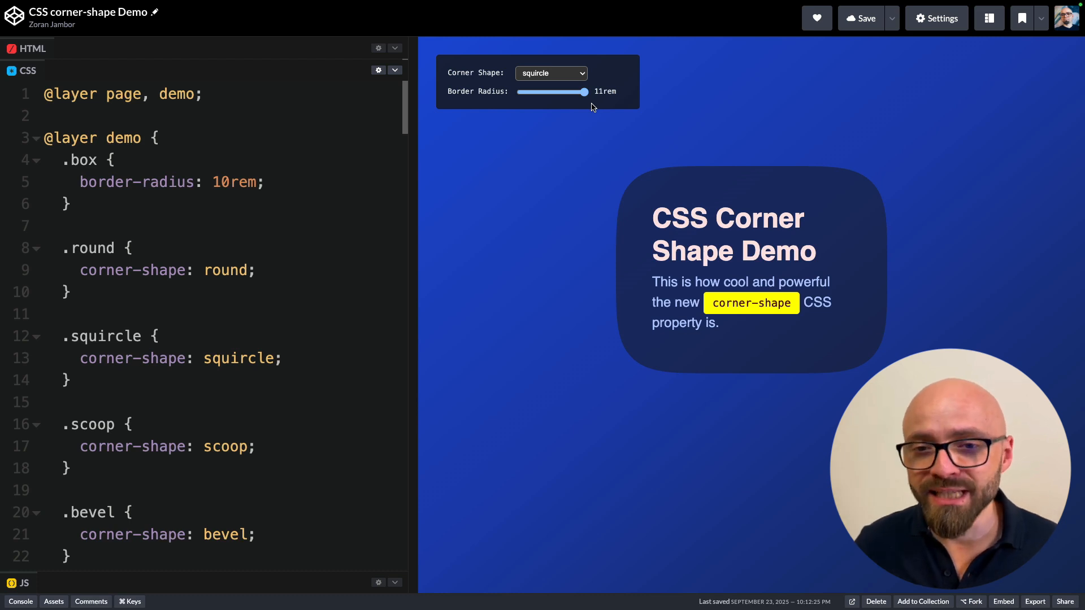
{"action": "mouse_move", "coordinate": [626, 217]}
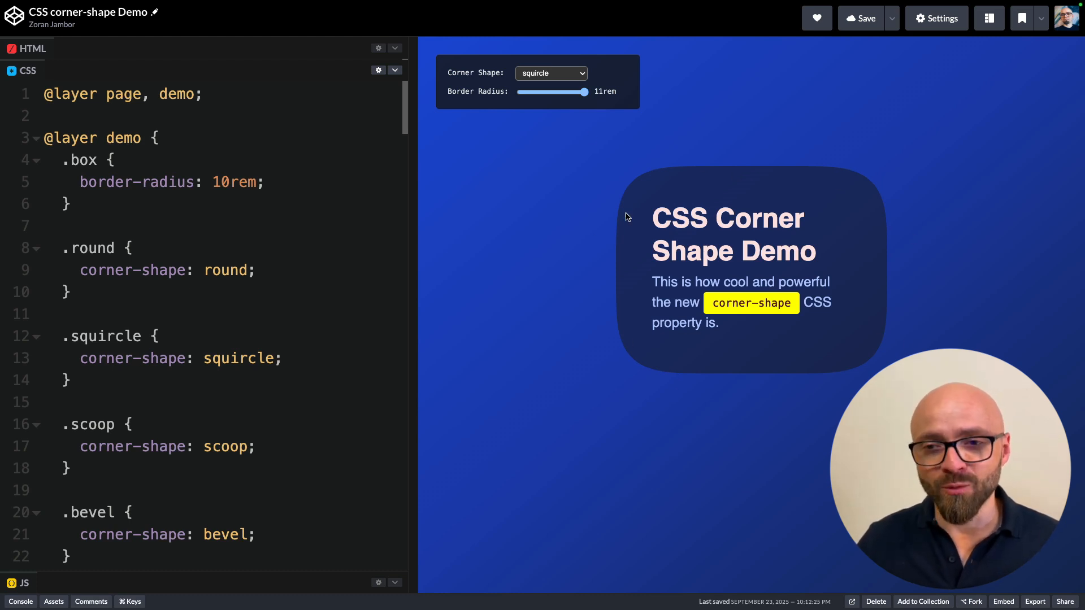
- Preview scoop corners, then settle on bevel corners with a 5rem border radius
{"action": "left_click", "coordinate": [550, 73]}
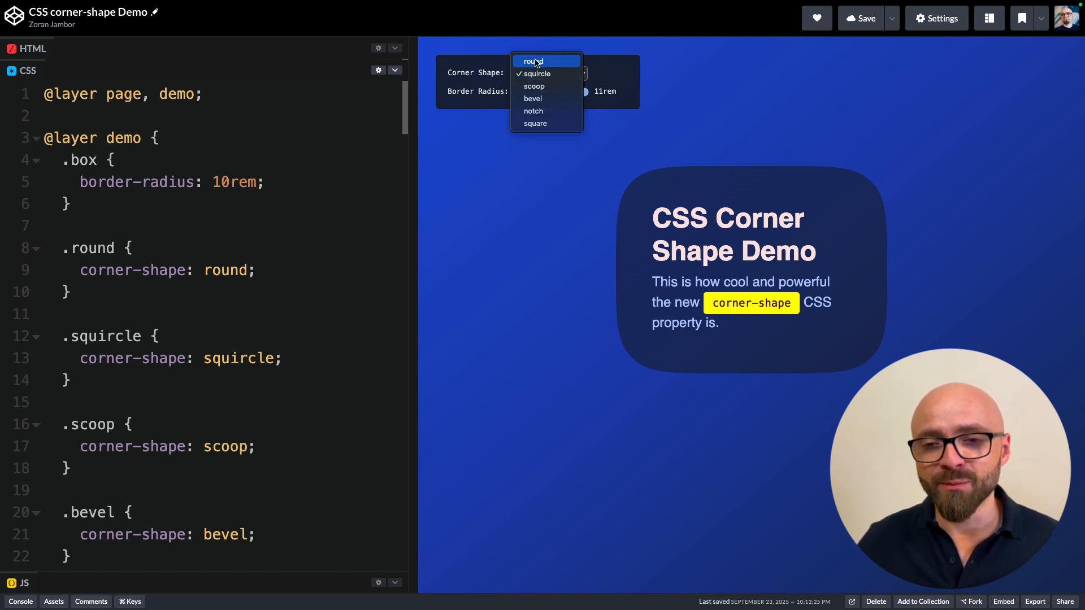
{"action": "left_click", "coordinate": [533, 73]}
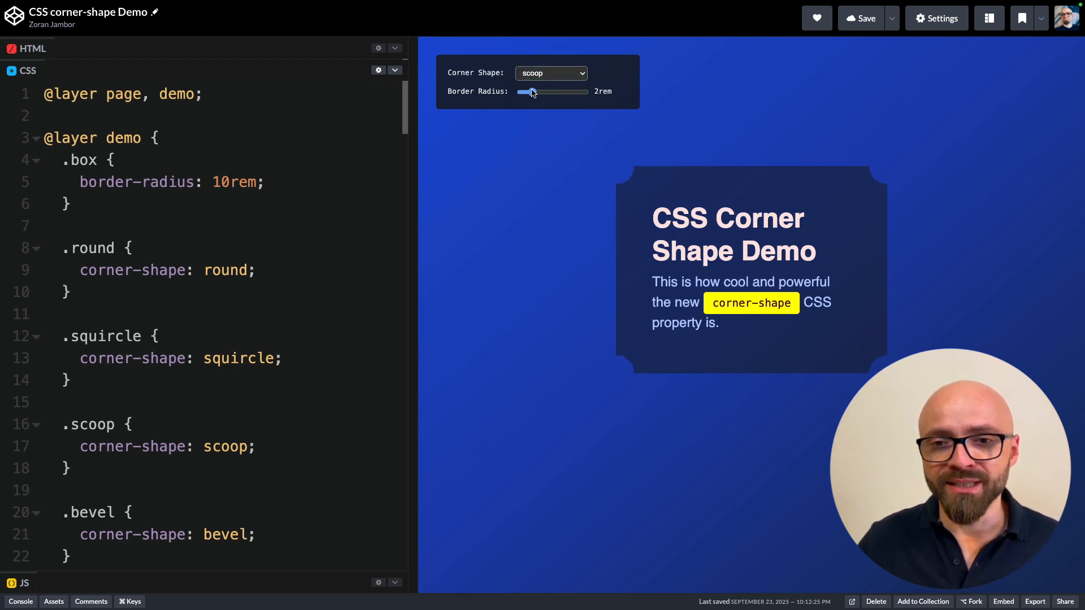
{"action": "left_click_drag", "start_coordinate": [530, 91], "coordinate": [540, 92]}
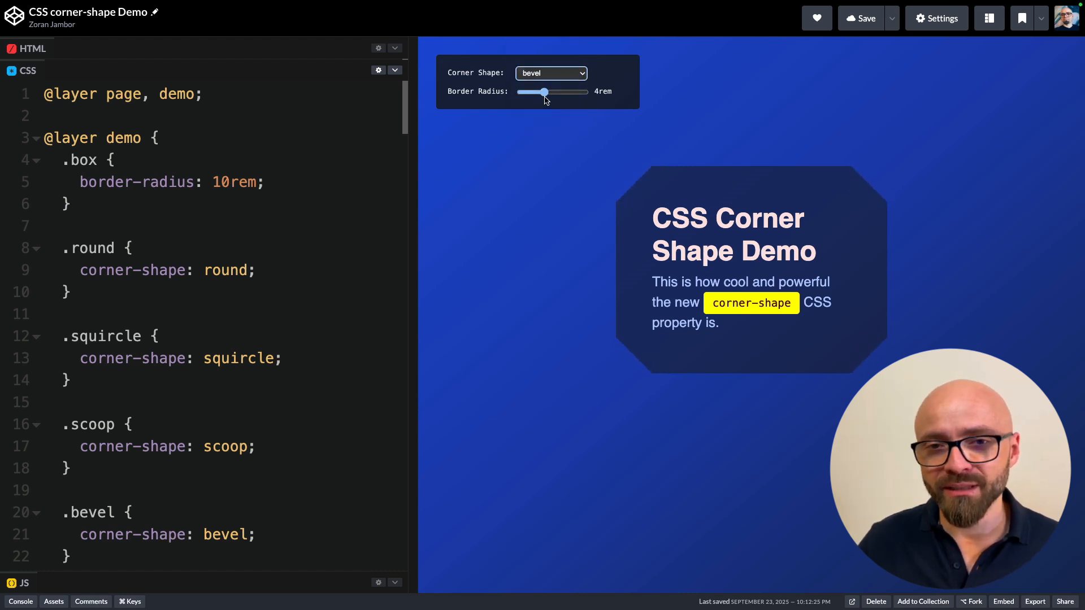
{"action": "left_click_drag", "start_coordinate": [543, 92], "coordinate": [550, 92]}
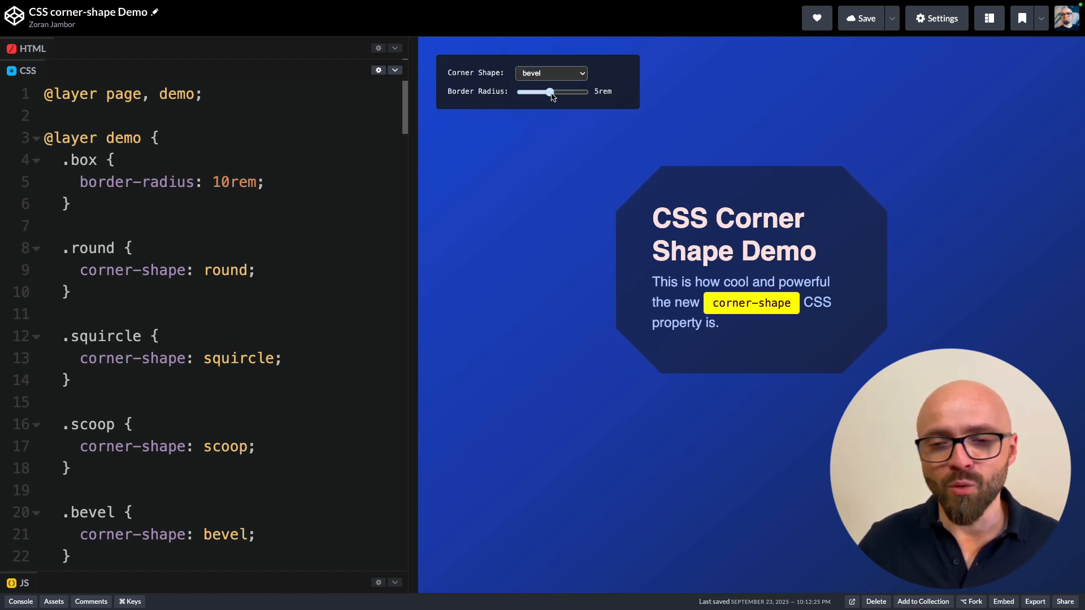
- Preview notch corners on the box with the border radius lowered to 2rem
{"action": "left_click", "coordinate": [550, 73]}
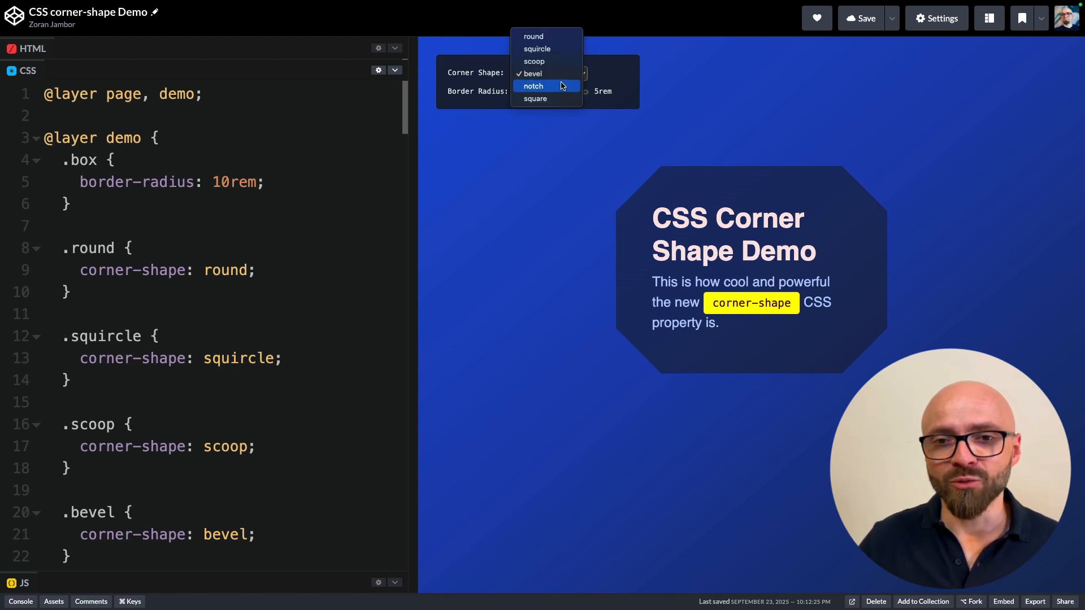
{"action": "left_click", "coordinate": [532, 86]}
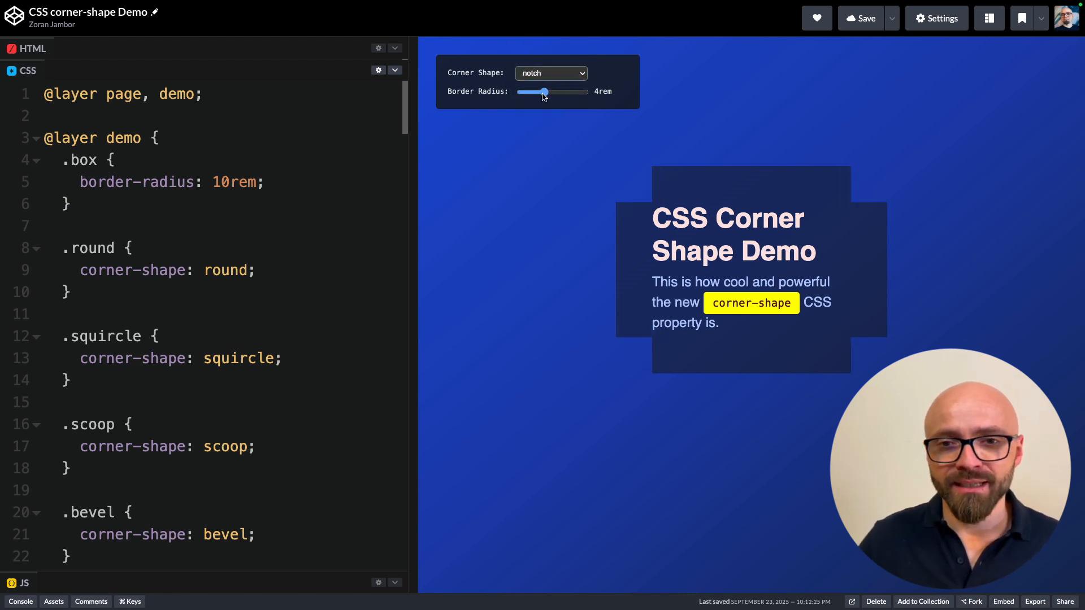
{"action": "left_click_drag", "start_coordinate": [543, 91], "coordinate": [531, 92]}
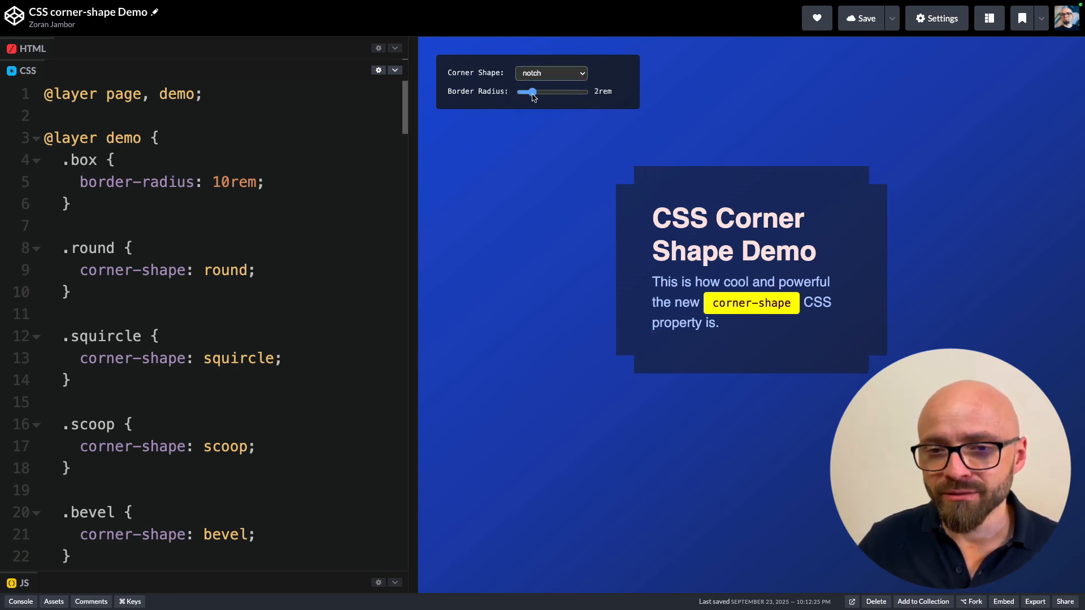
- Switch the box to square corners and raise the border radius to 4rem
{"action": "left_click", "coordinate": [550, 73]}
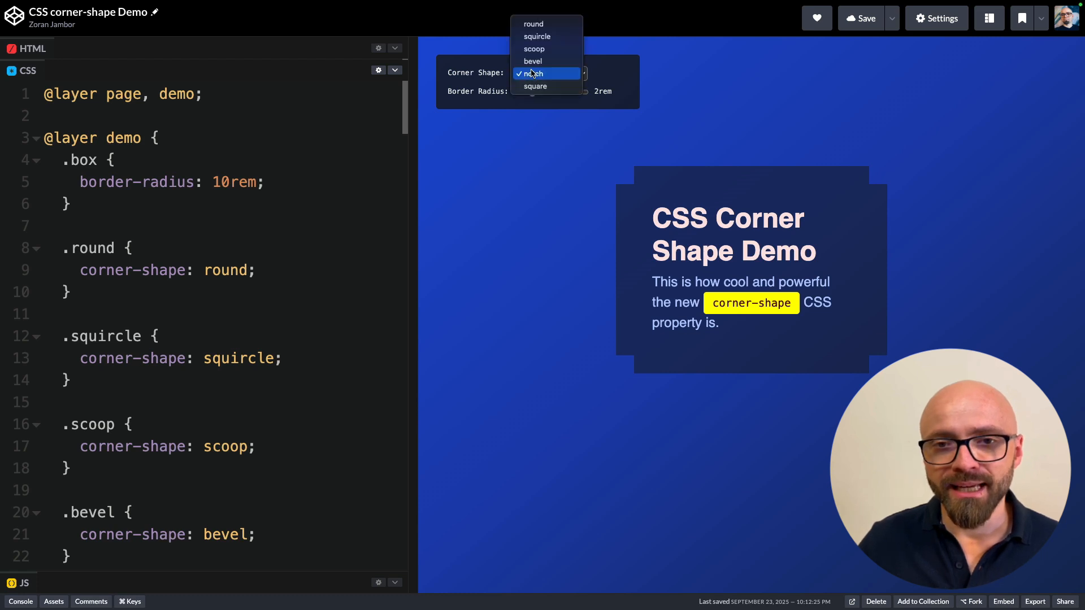
{"action": "left_click", "coordinate": [535, 86]}
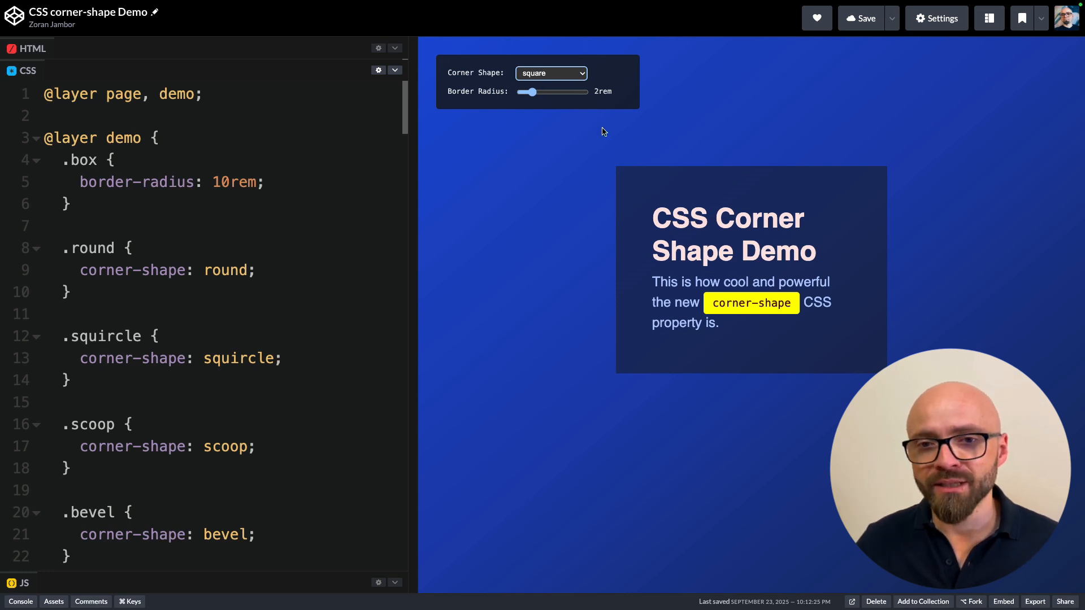
{"action": "mouse_move", "coordinate": [609, 296]}
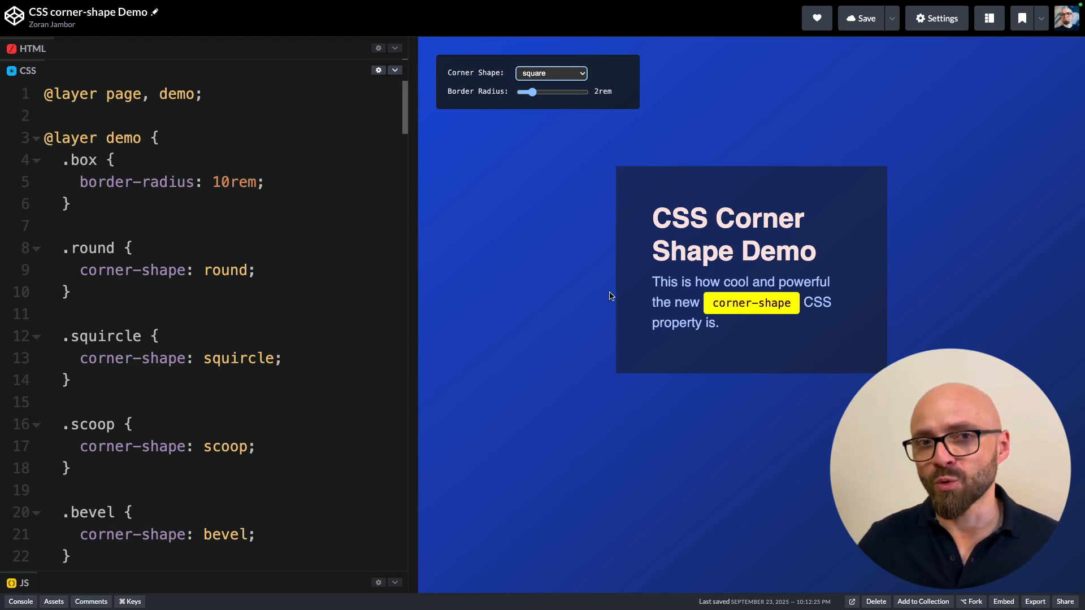
{"action": "left_click_drag", "start_coordinate": [528, 91], "coordinate": [541, 92]}
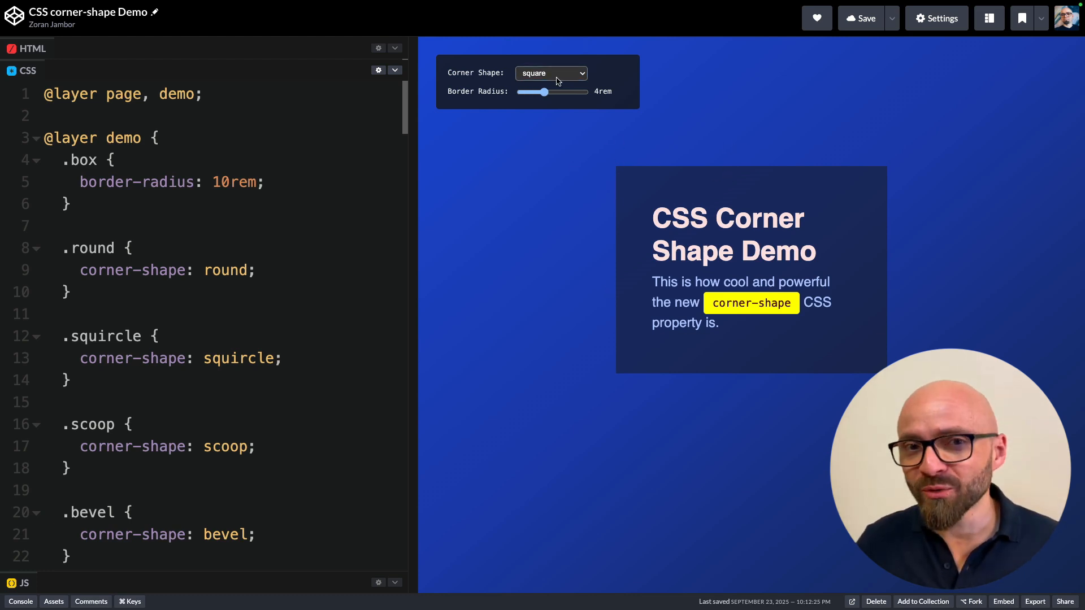
- Switch back to notch corners and nudge the radius between 3rem and 2rem
{"action": "left_click", "coordinate": [551, 74]}
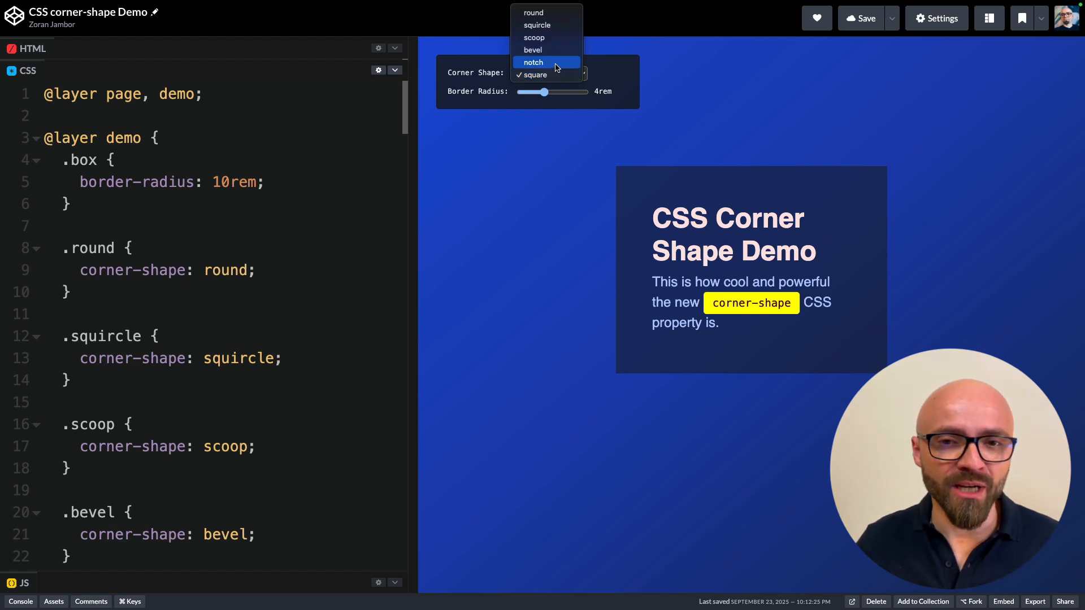
{"action": "left_click", "coordinate": [532, 62]}
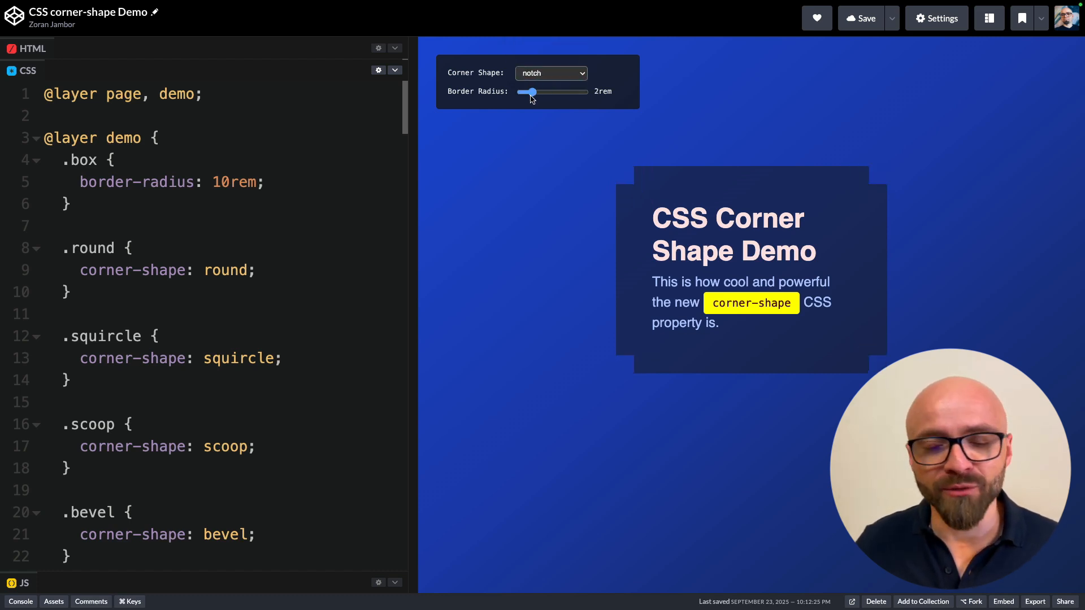
{"action": "left_click_drag", "start_coordinate": [528, 91], "coordinate": [538, 91]}
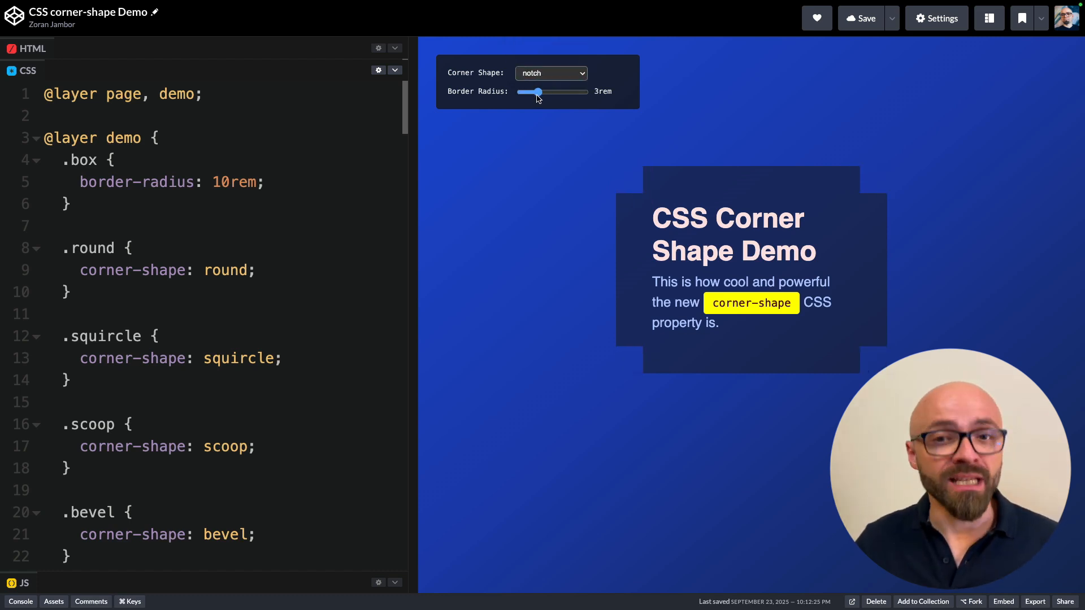
{"action": "left_click_drag", "start_coordinate": [535, 92], "coordinate": [531, 91]}
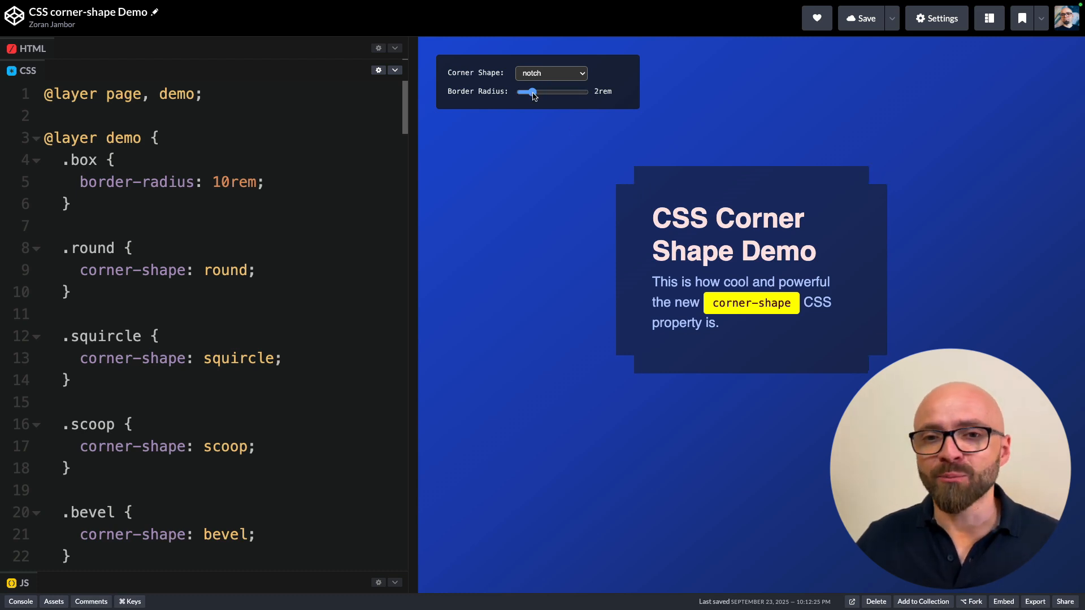
{"action": "left_click_drag", "start_coordinate": [529, 91], "coordinate": [531, 91]}
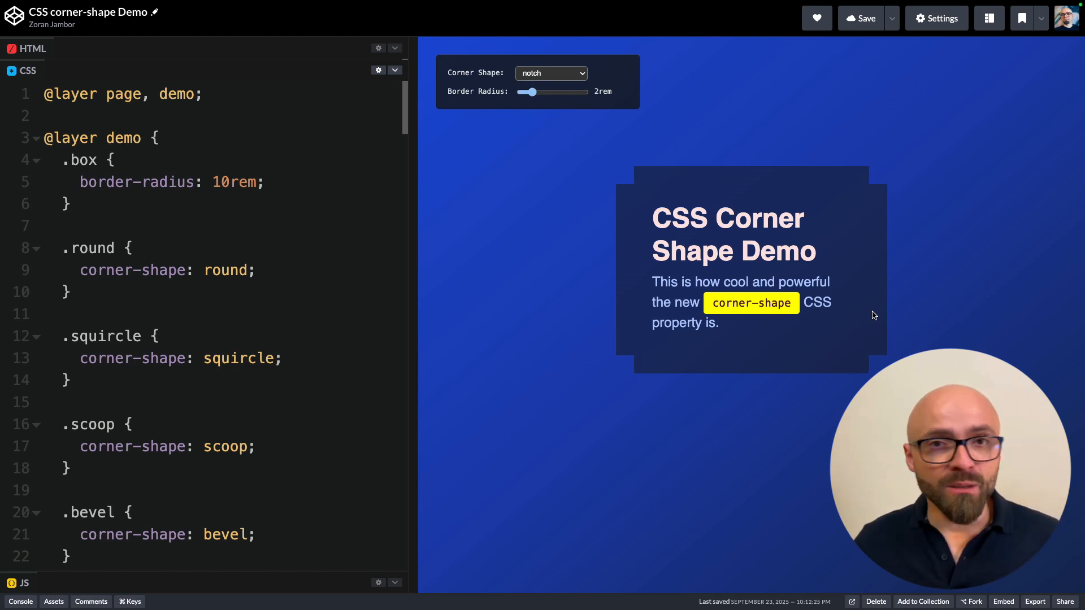
{"action": "mouse_move", "coordinate": [857, 313]}
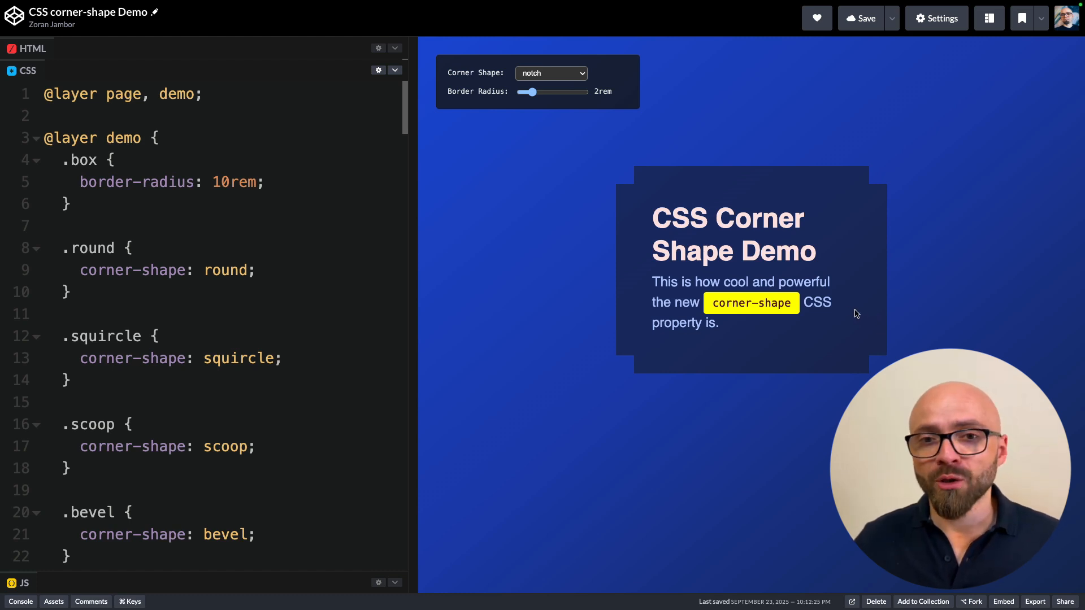
- Return the box to round corners and raise the border radius to 10rem
{"action": "left_click", "coordinate": [550, 72]}
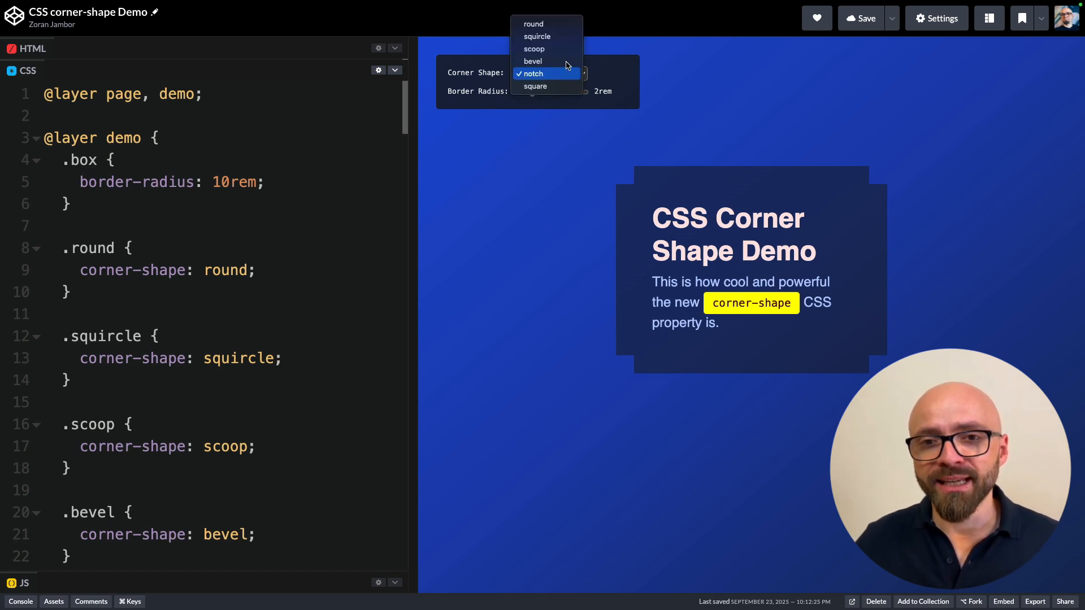
{"action": "left_click", "coordinate": [532, 23]}
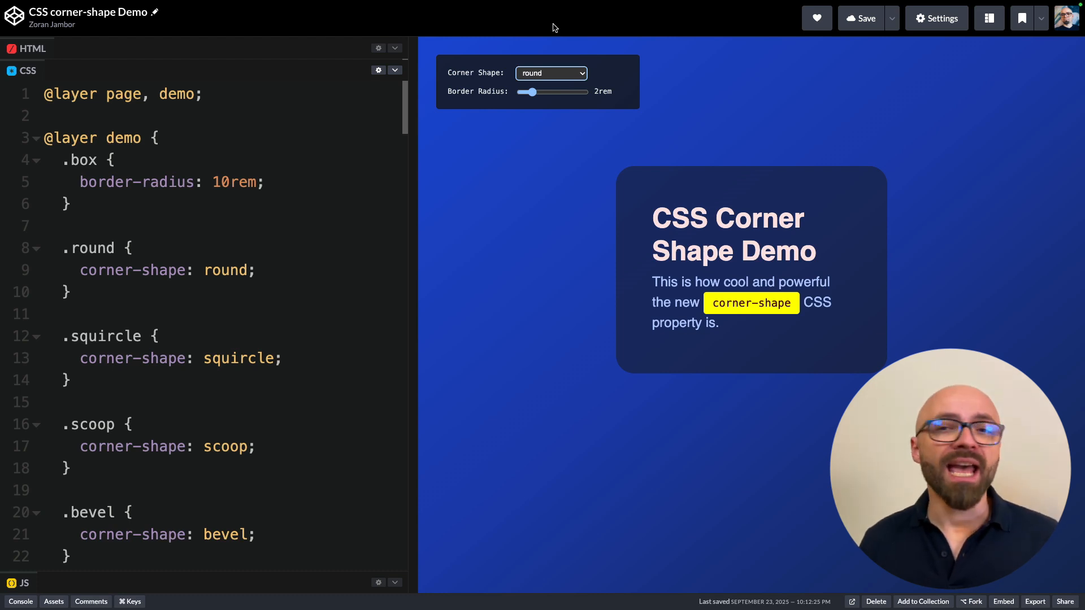
{"action": "left_click_drag", "start_coordinate": [529, 92], "coordinate": [557, 91]}
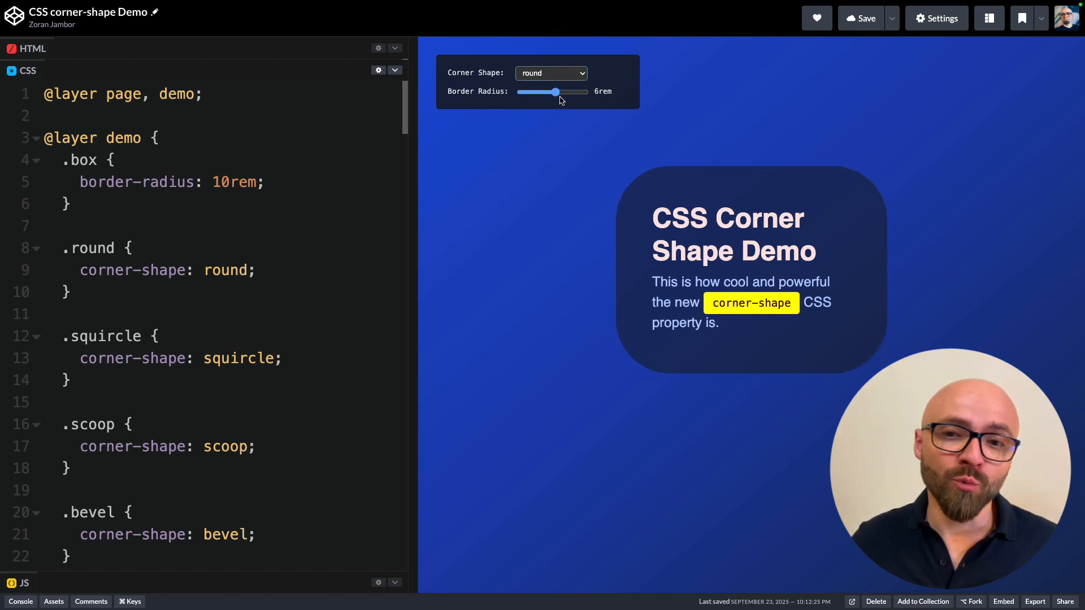
{"action": "left_click_drag", "start_coordinate": [557, 91], "coordinate": [580, 92]}
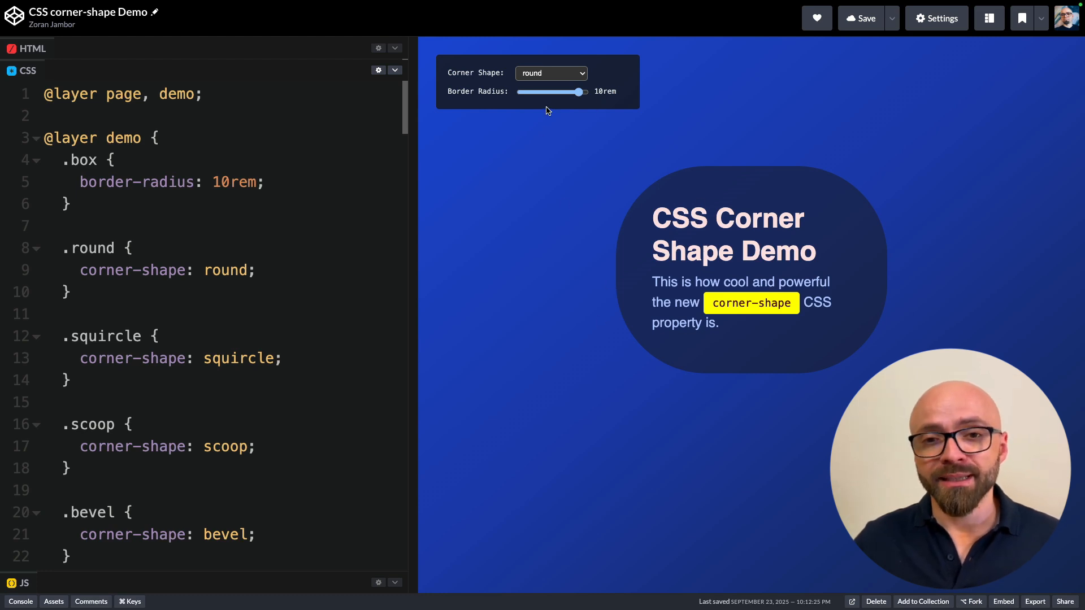
- Try notch corners at 3rem, then finish with scoop corners at a 2rem radius
{"action": "left_click", "coordinate": [550, 73]}
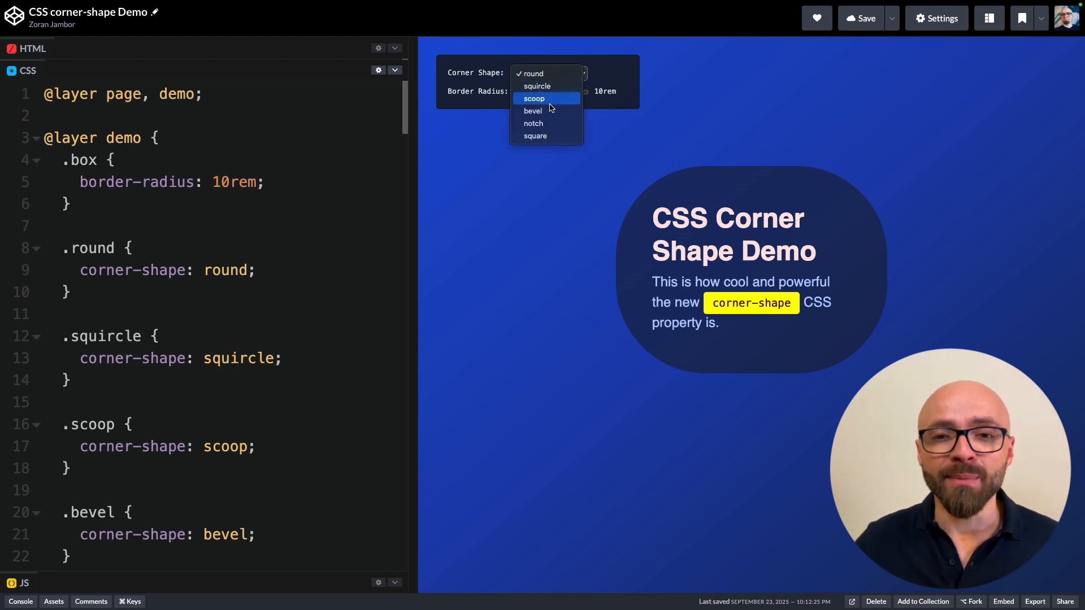
{"action": "left_click", "coordinate": [532, 123]}
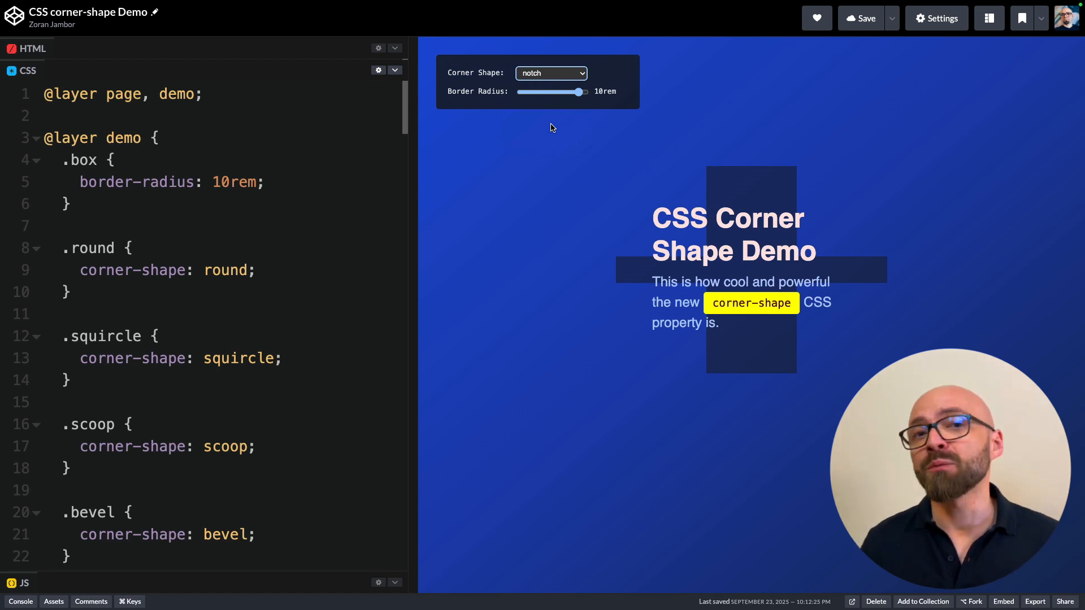
{"action": "left_click_drag", "start_coordinate": [584, 91], "coordinate": [535, 92]}
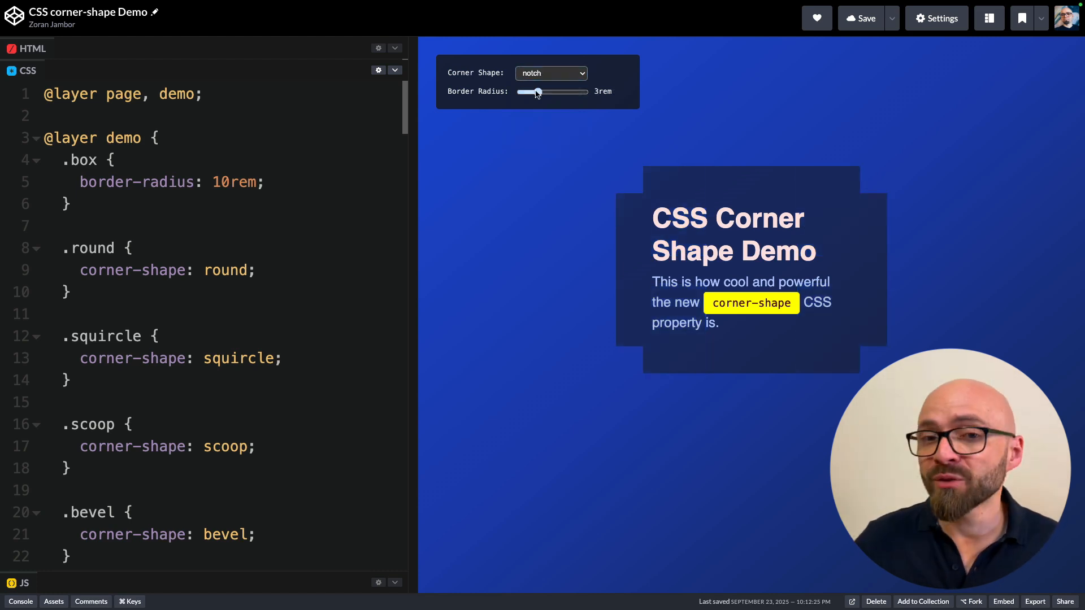
{"action": "left_click", "coordinate": [551, 74]}
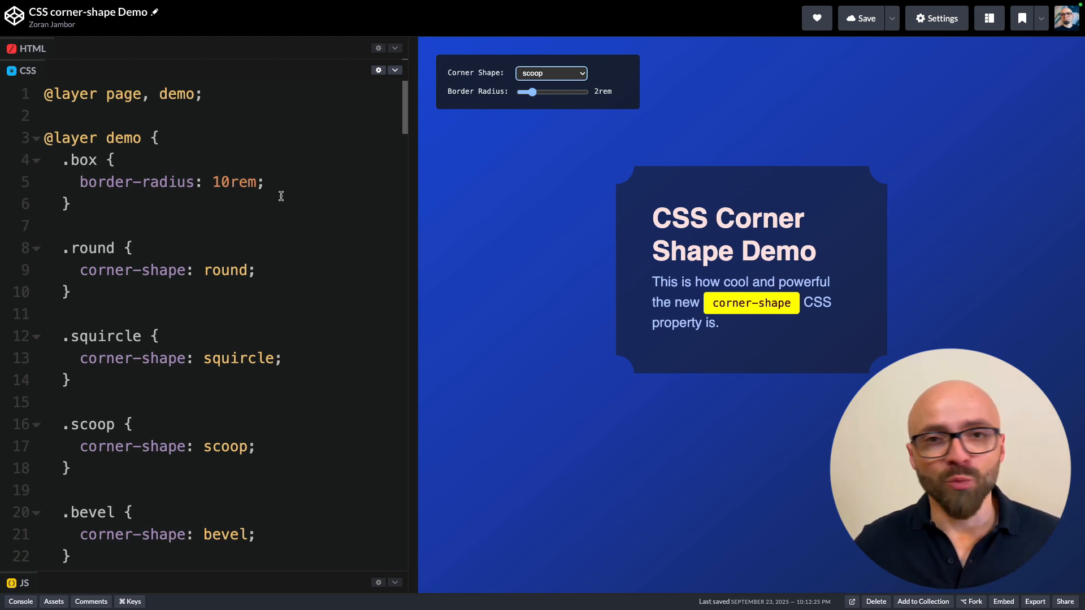
- On the MDN corner-shape page, highlight the superellipse equivalents of round and notch, then run the example
{"action": "left_click", "coordinate": [269, 182]}
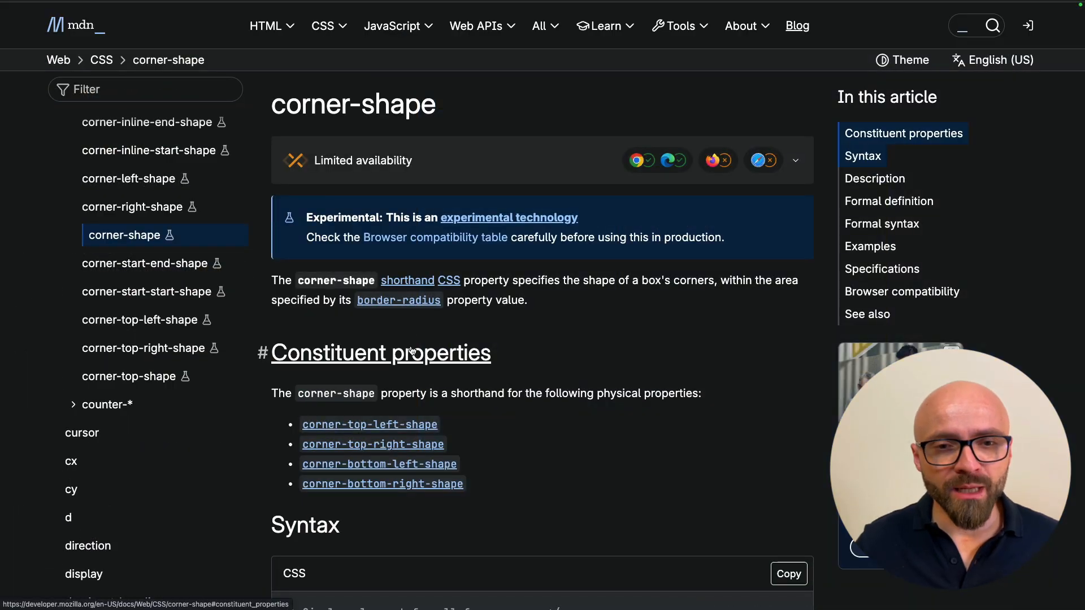
{"action": "scroll", "scroll_direction": "down", "scroll_amount": 3}
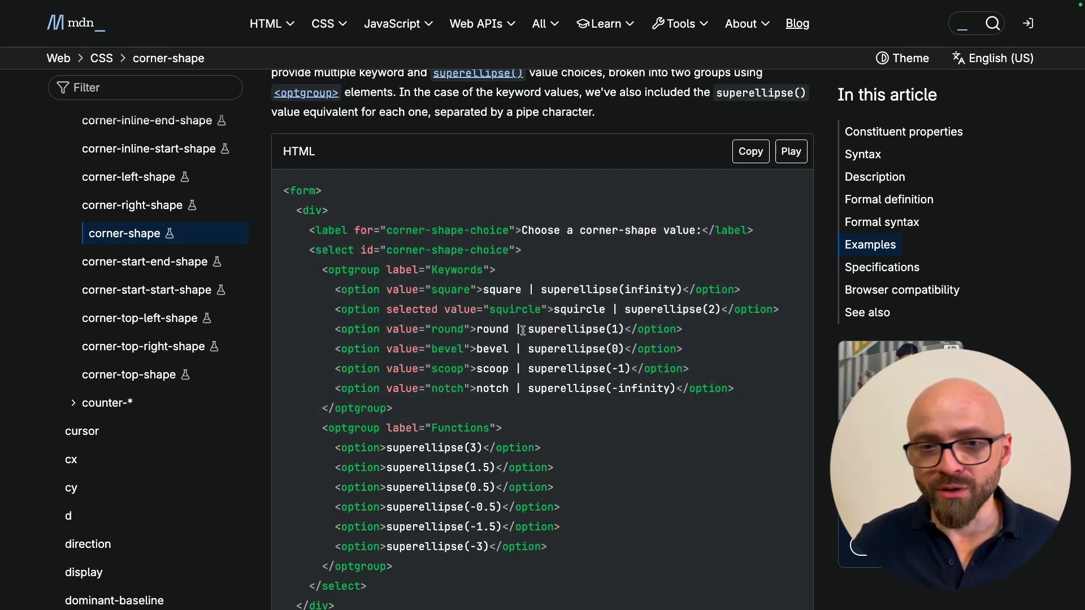
{"action": "double_click", "coordinate": [571, 329]}
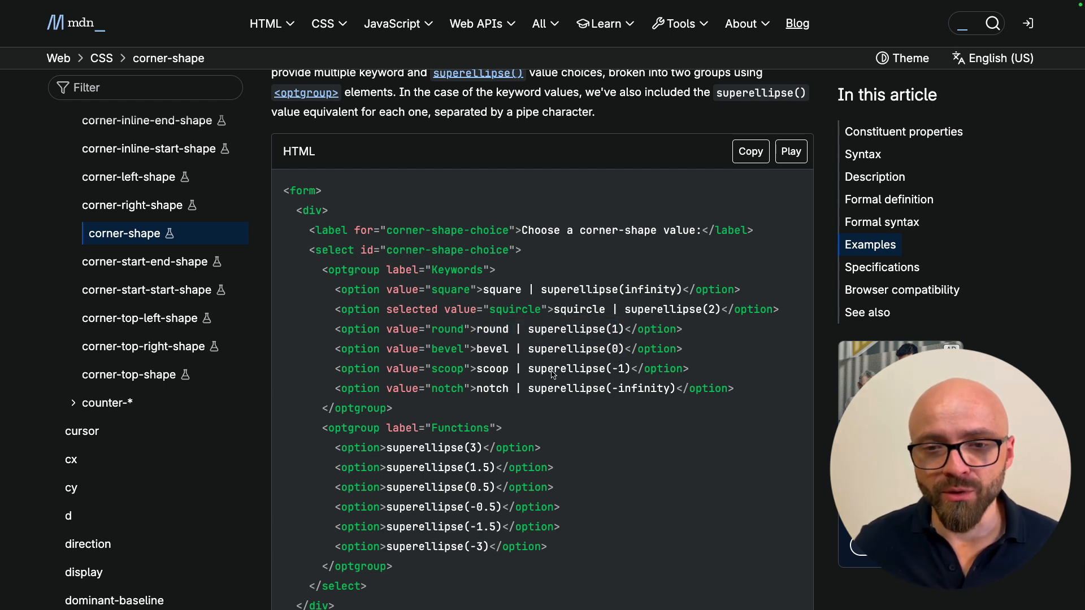
{"action": "double_click", "coordinate": [577, 369]}
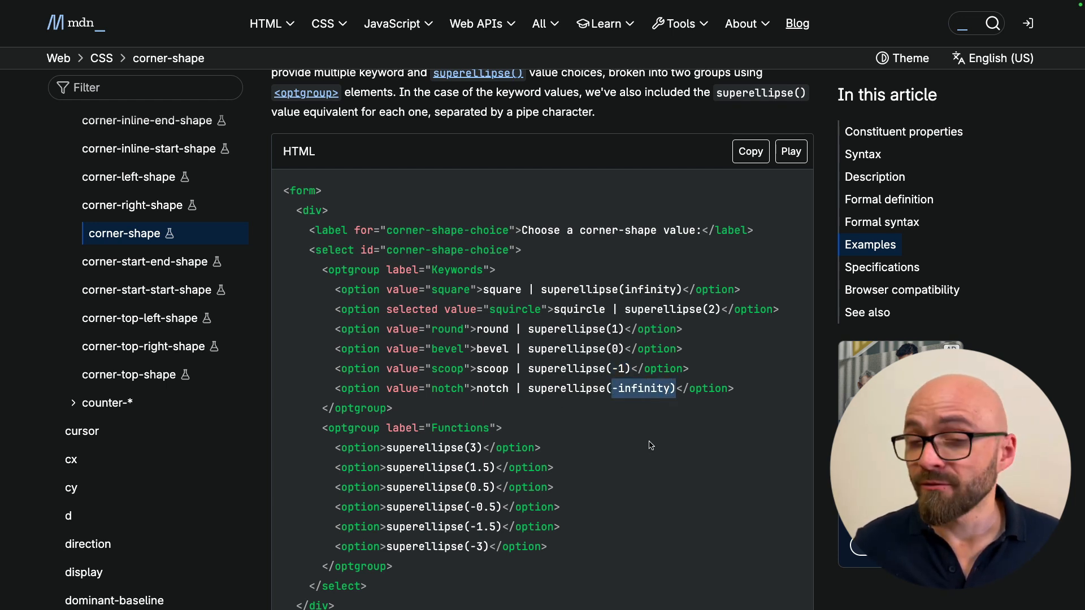
{"action": "mouse_move", "coordinate": [701, 261]}
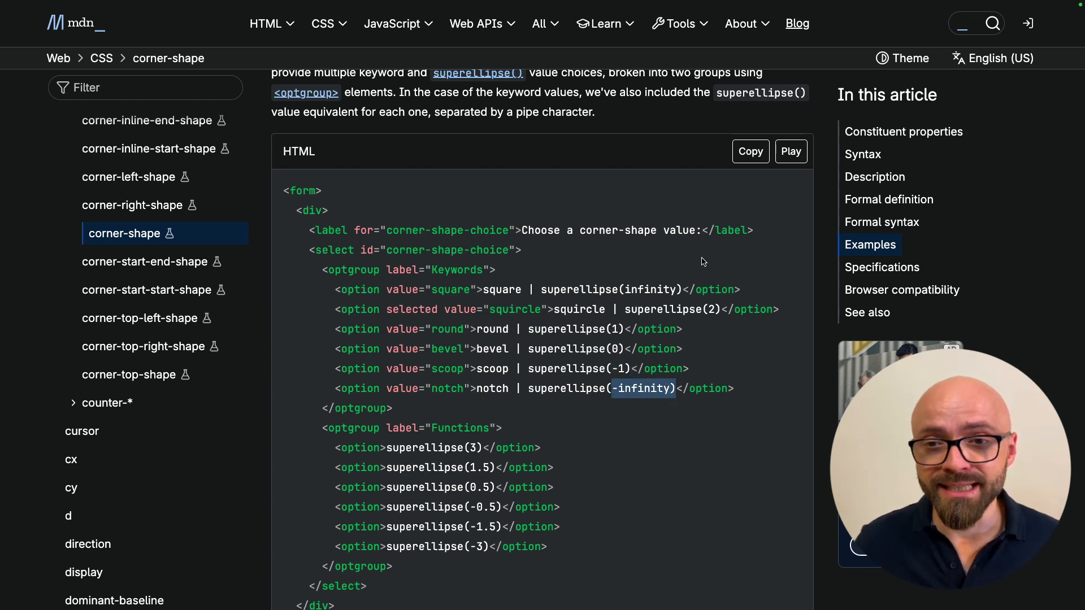
{"action": "left_click", "coordinate": [790, 151]}
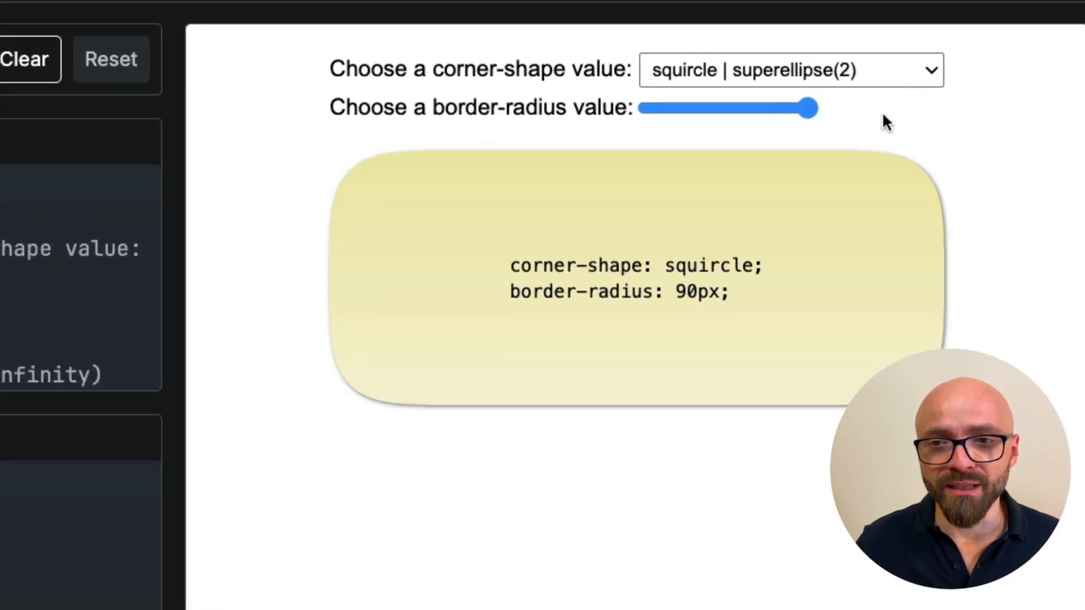
- Try superellipse(3), then set the playground shape to superellipse(-1.5) corners
{"action": "left_click", "coordinate": [789, 69]}
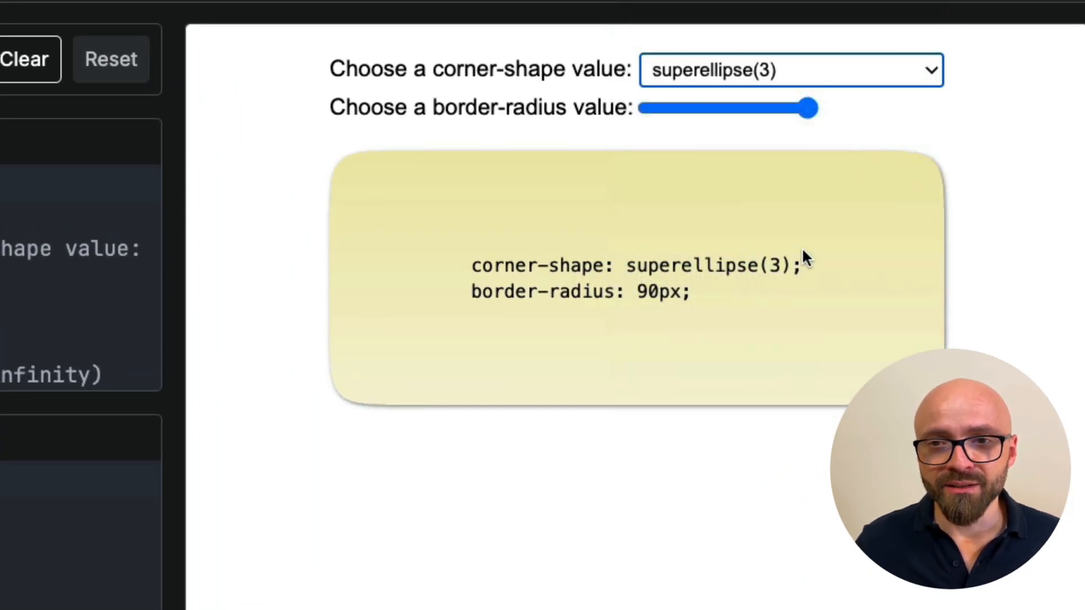
{"action": "left_click", "coordinate": [789, 69]}
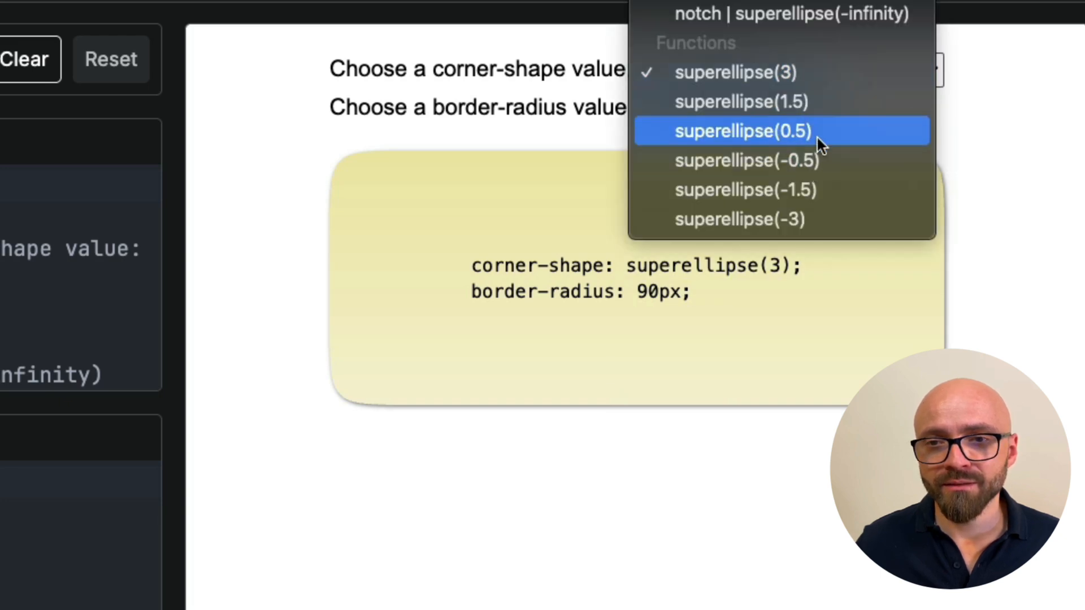
{"action": "left_click", "coordinate": [741, 131]}
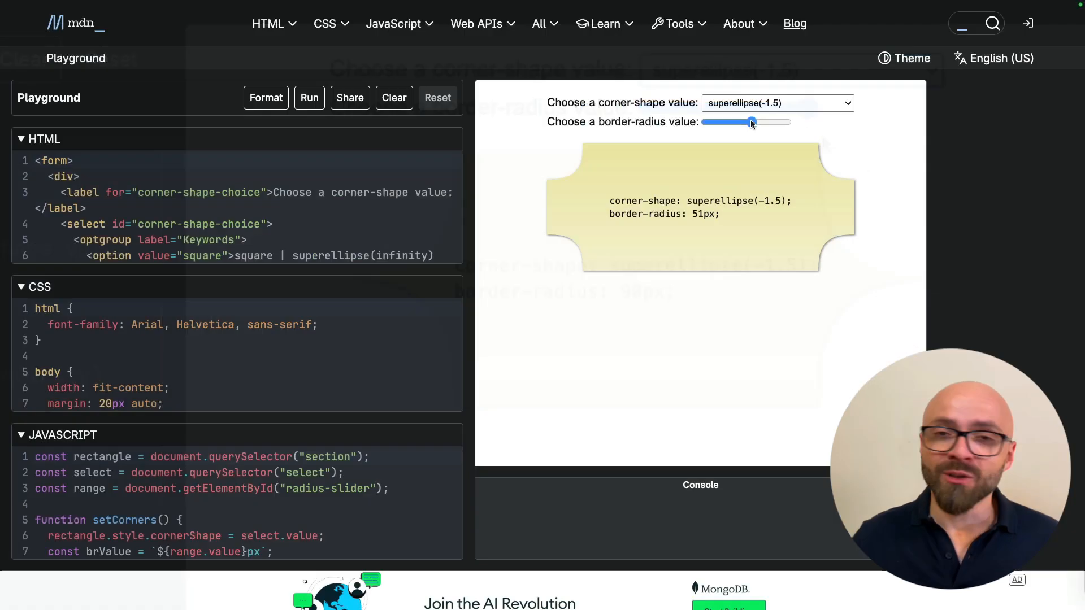
- Adjust the border radius between 49px and 21px, settling on 37px
{"action": "left_click_drag", "start_coordinate": [753, 122], "coordinate": [748, 122]}
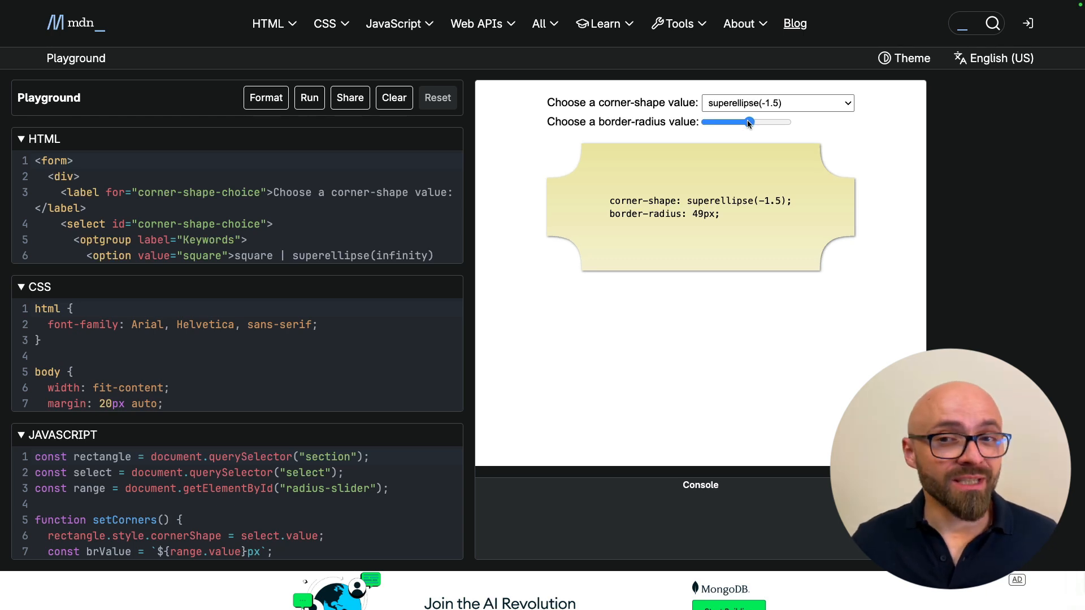
{"action": "left_click_drag", "start_coordinate": [750, 122], "coordinate": [739, 122]}
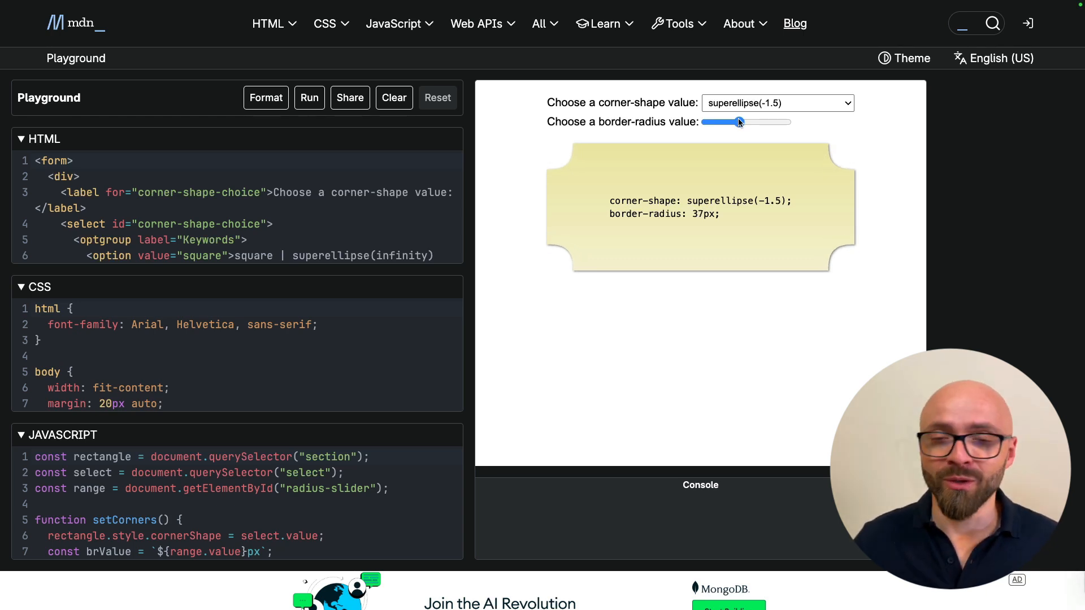
{"action": "left_click_drag", "start_coordinate": [739, 122], "coordinate": [723, 122]}
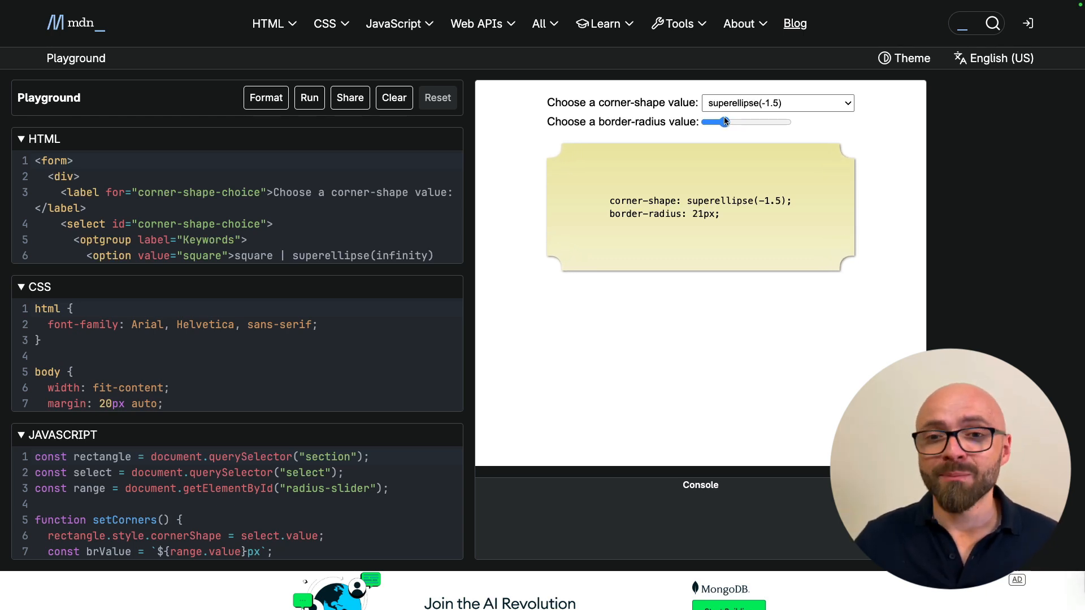
{"action": "left_click_drag", "start_coordinate": [704, 122], "coordinate": [742, 122]}
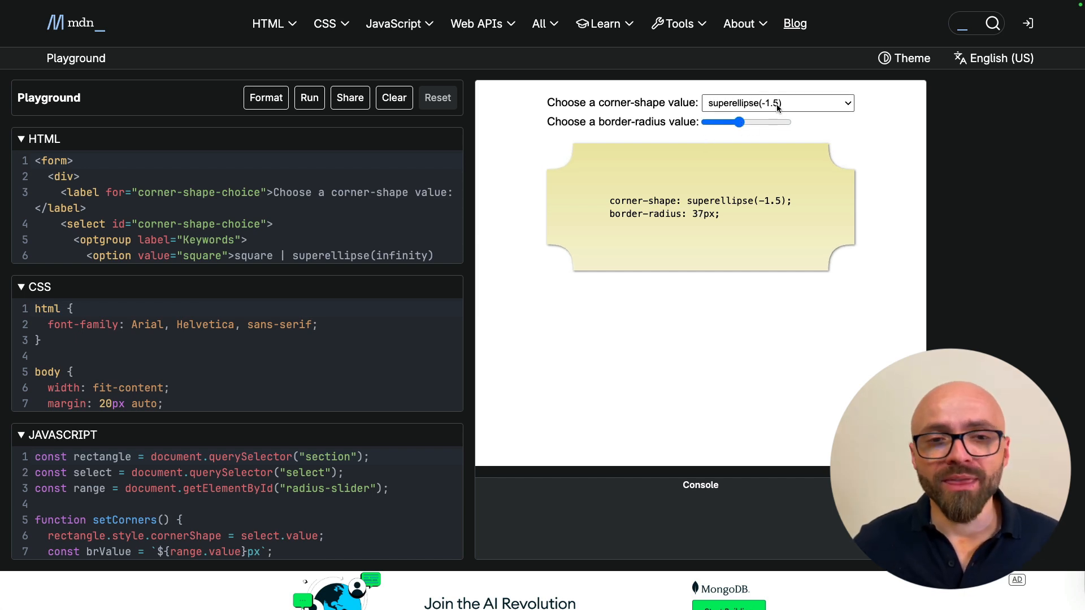
{"action": "mouse_move", "coordinate": [740, 153]}
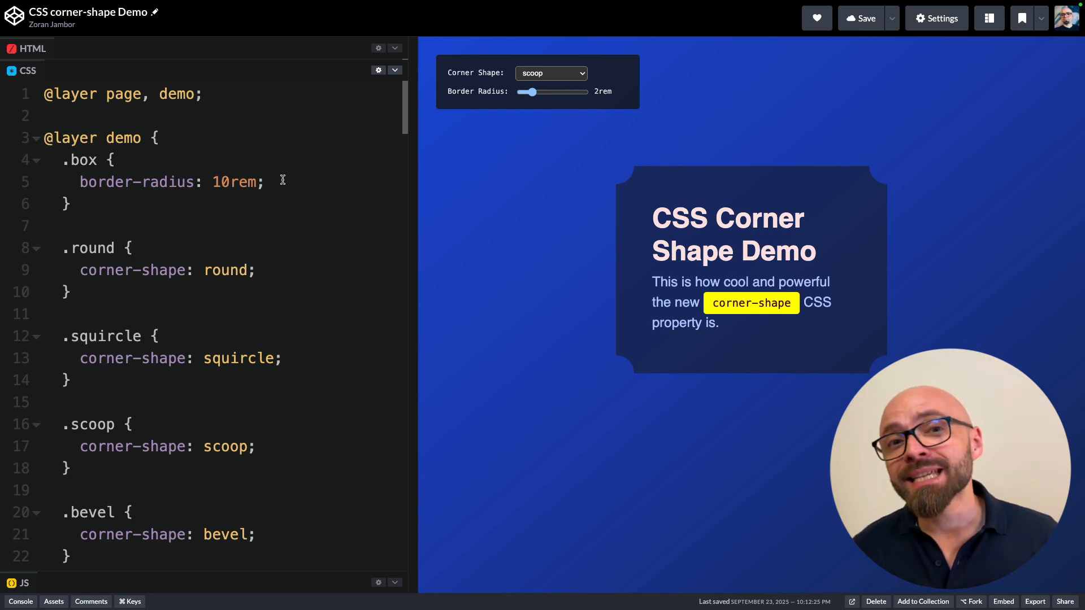
{"action": "mouse_move", "coordinate": [581, 310]}
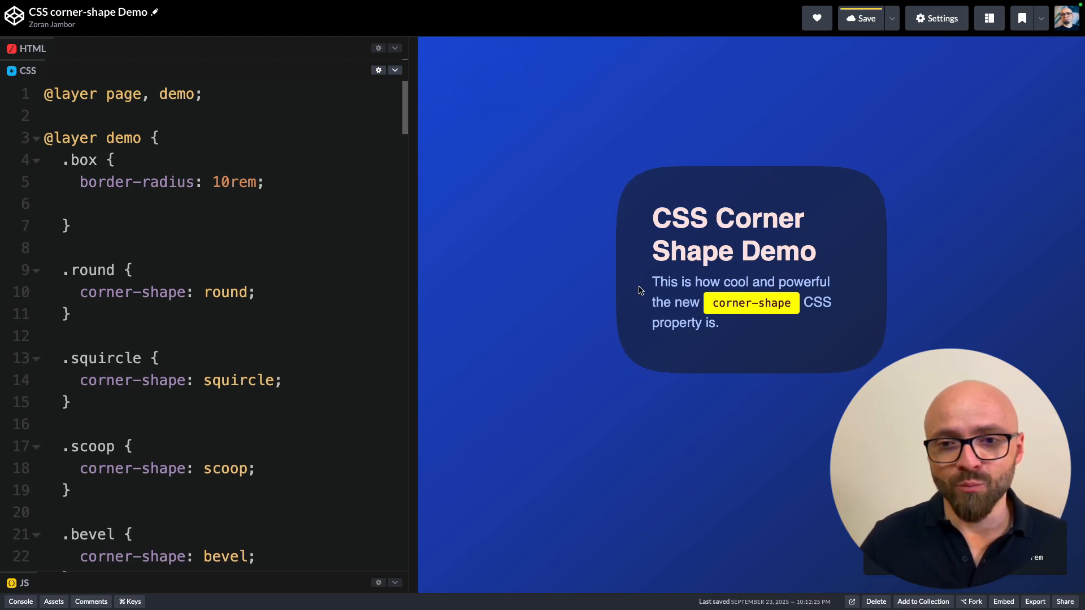
- Add 'transition: all 0.5s ease;' to the .box rule in the CSS editor
{"action": "type", "text": "transition: all"}
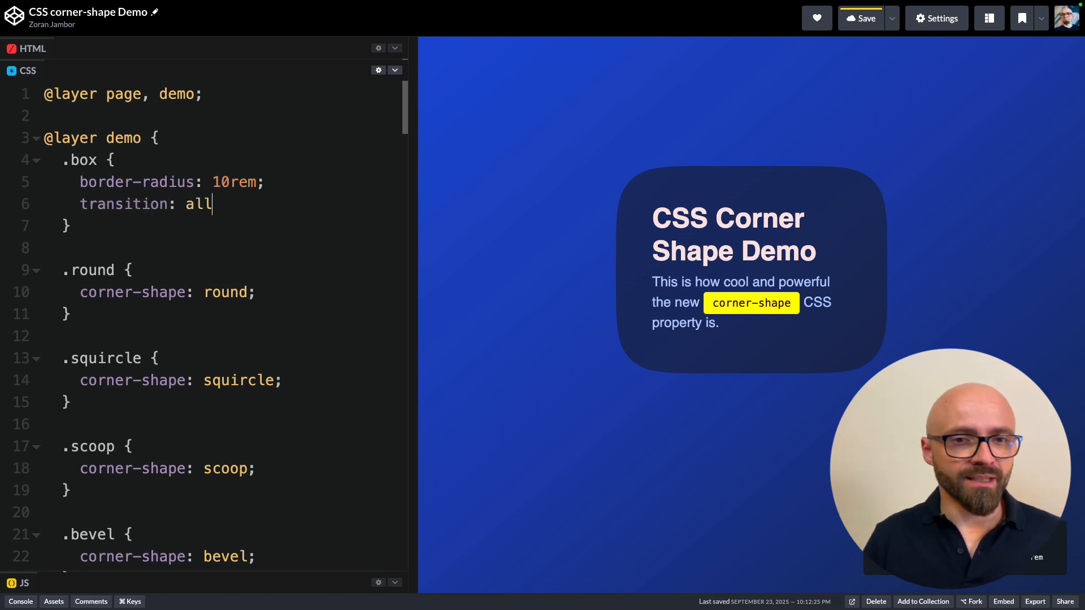
{"action": "type", "text": "02"}
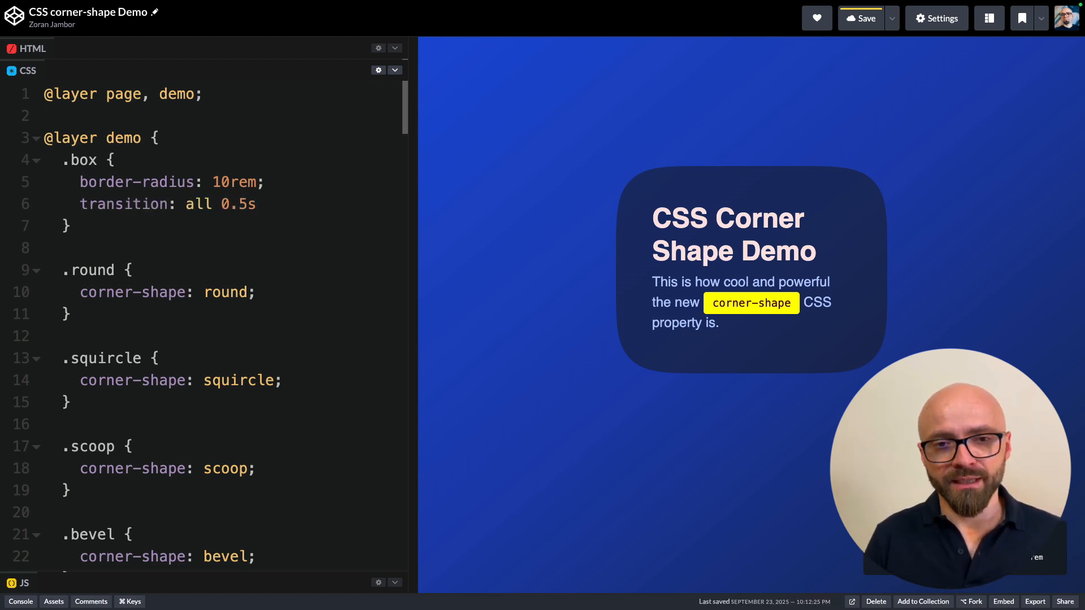
{"action": "type", "text": "ease;"}
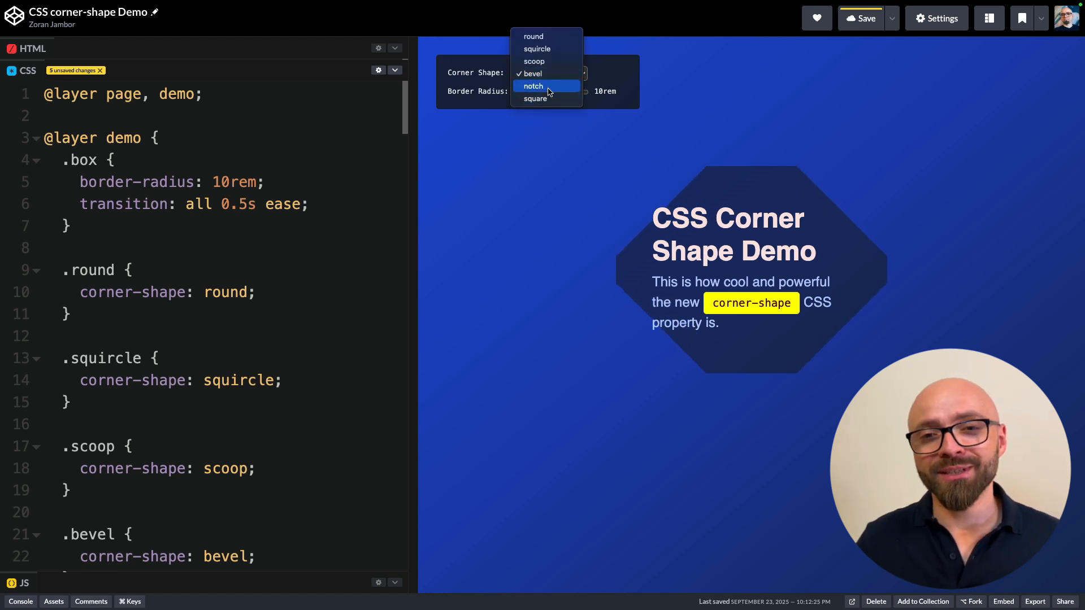
- Preview animated notch corners at 5rem, then switch to squircle corners at 9rem
{"action": "left_click", "coordinate": [532, 86]}
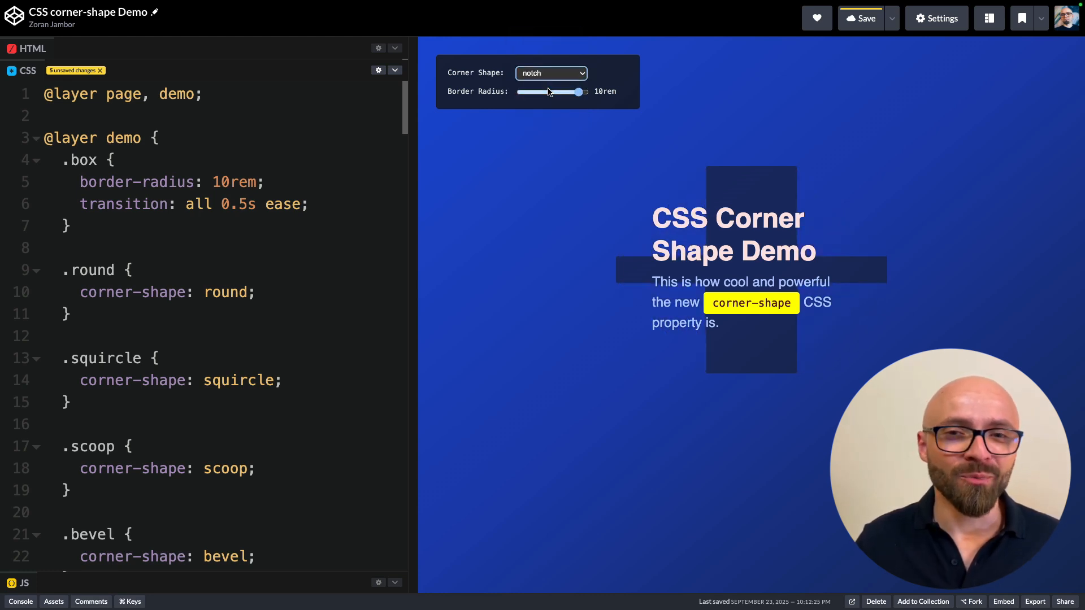
{"action": "left_click_drag", "start_coordinate": [573, 92], "coordinate": [554, 92]}
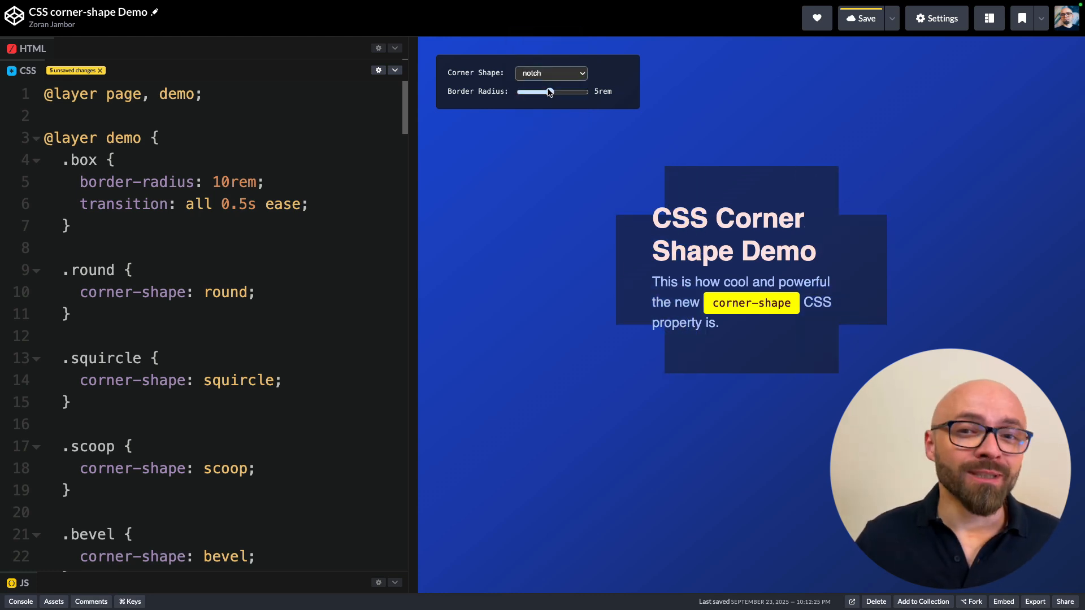
{"action": "left_click", "coordinate": [550, 74]}
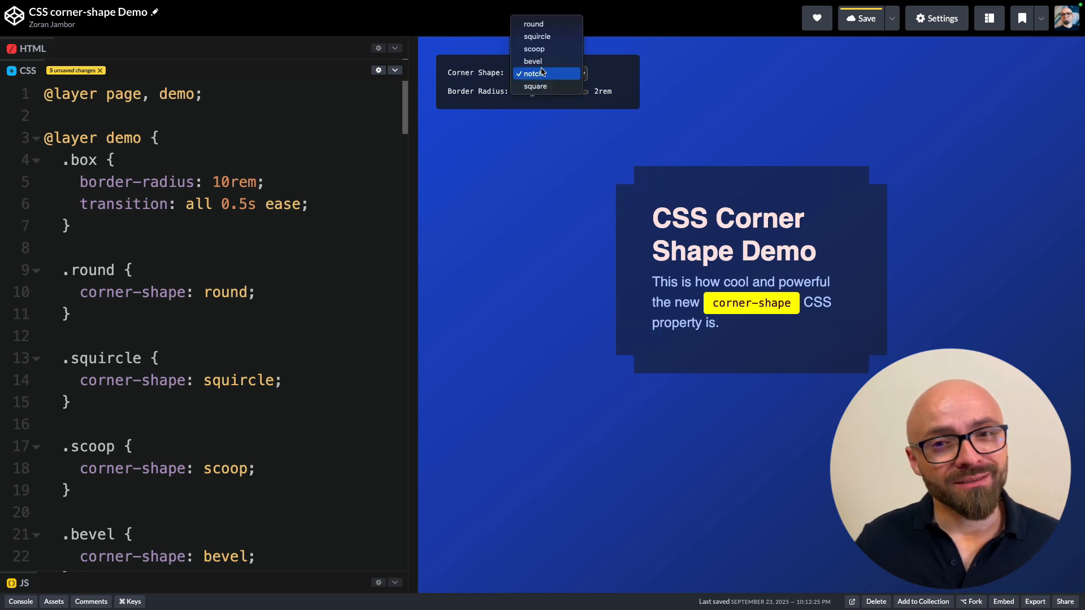
{"action": "left_click", "coordinate": [537, 37]}
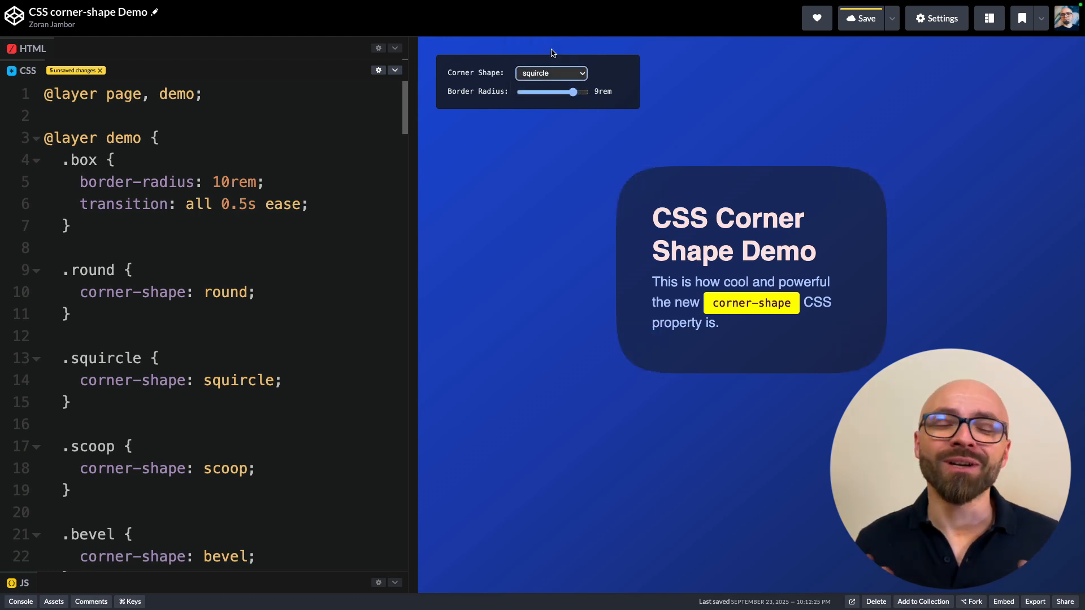